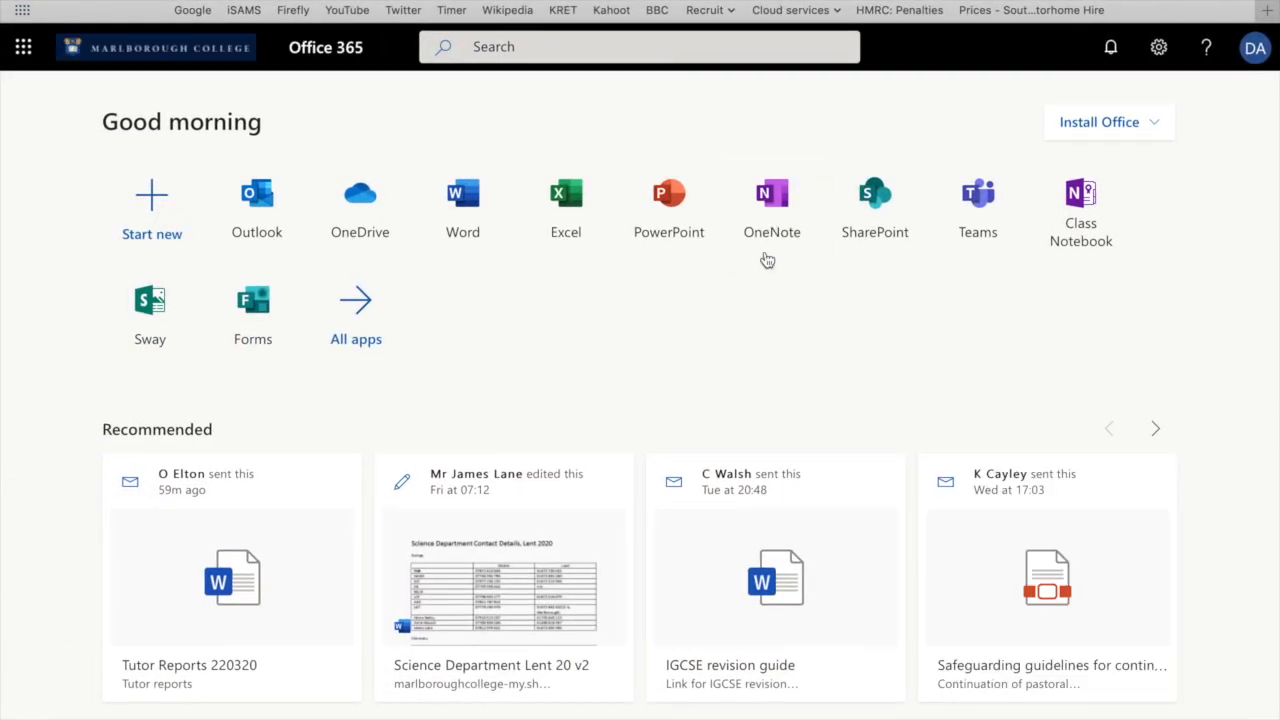
- Launch OneNote from Office 365 and open the Chemistry 101 class notebook
{"action": "left_click", "coordinate": [772, 192]}
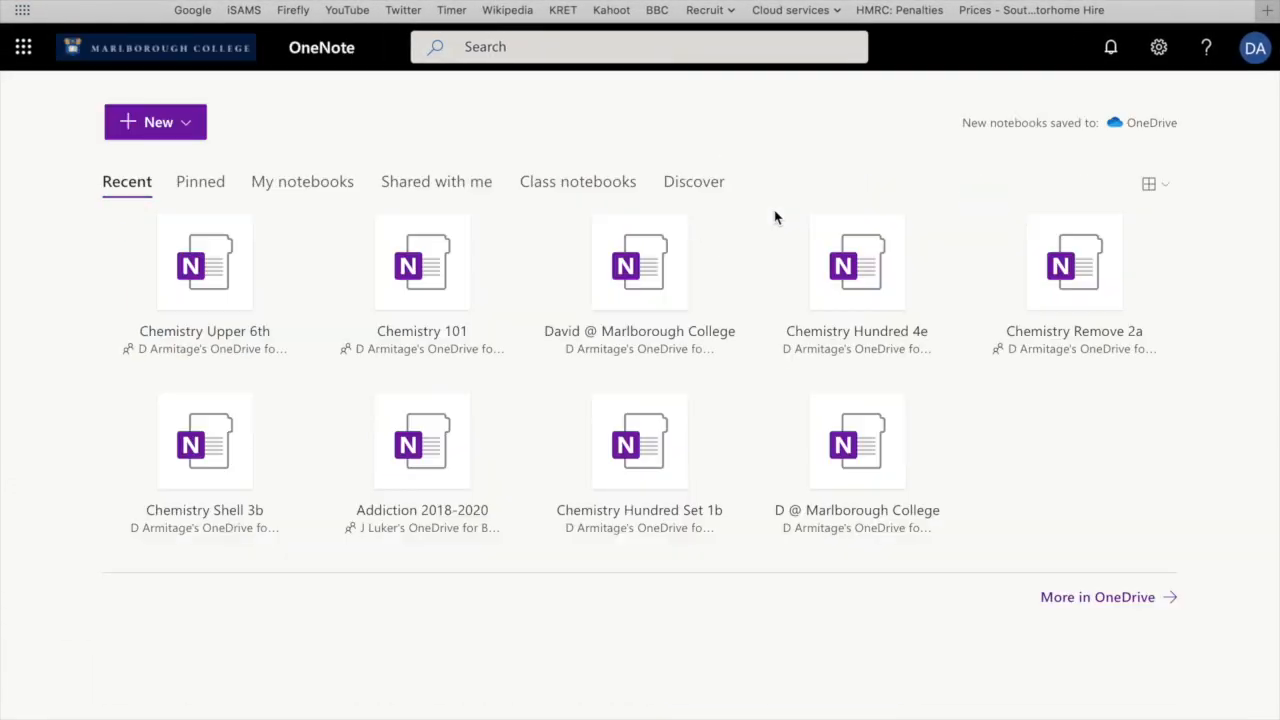
{"action": "mouse_move", "coordinate": [432, 268]}
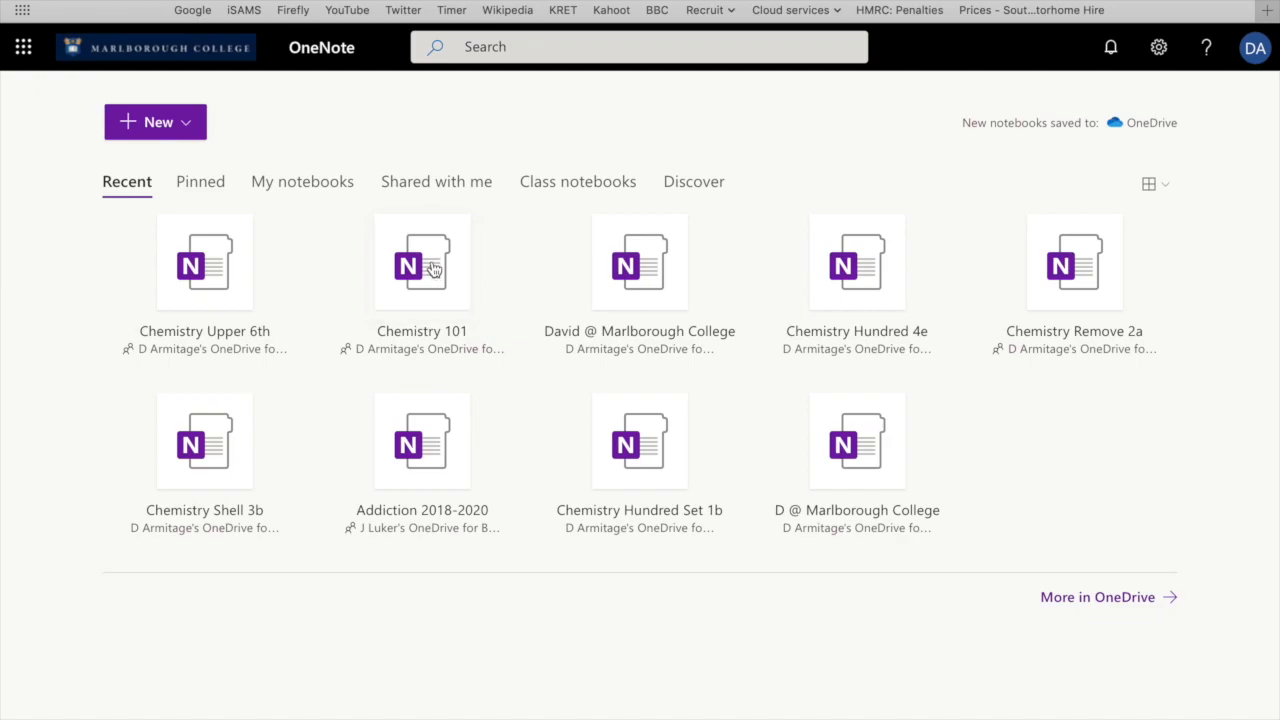
{"action": "left_click", "coordinate": [420, 262]}
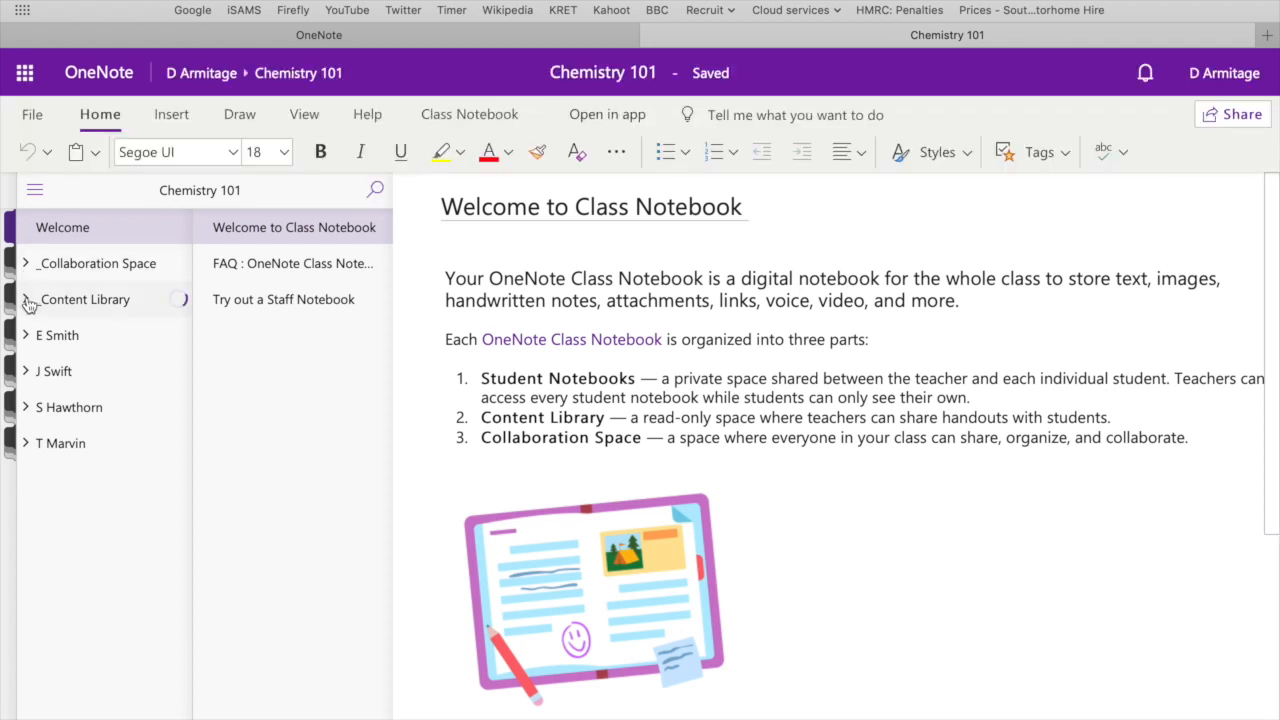
- Add a new section named Handouts to the Content Library
{"action": "left_click", "coordinate": [26, 300]}
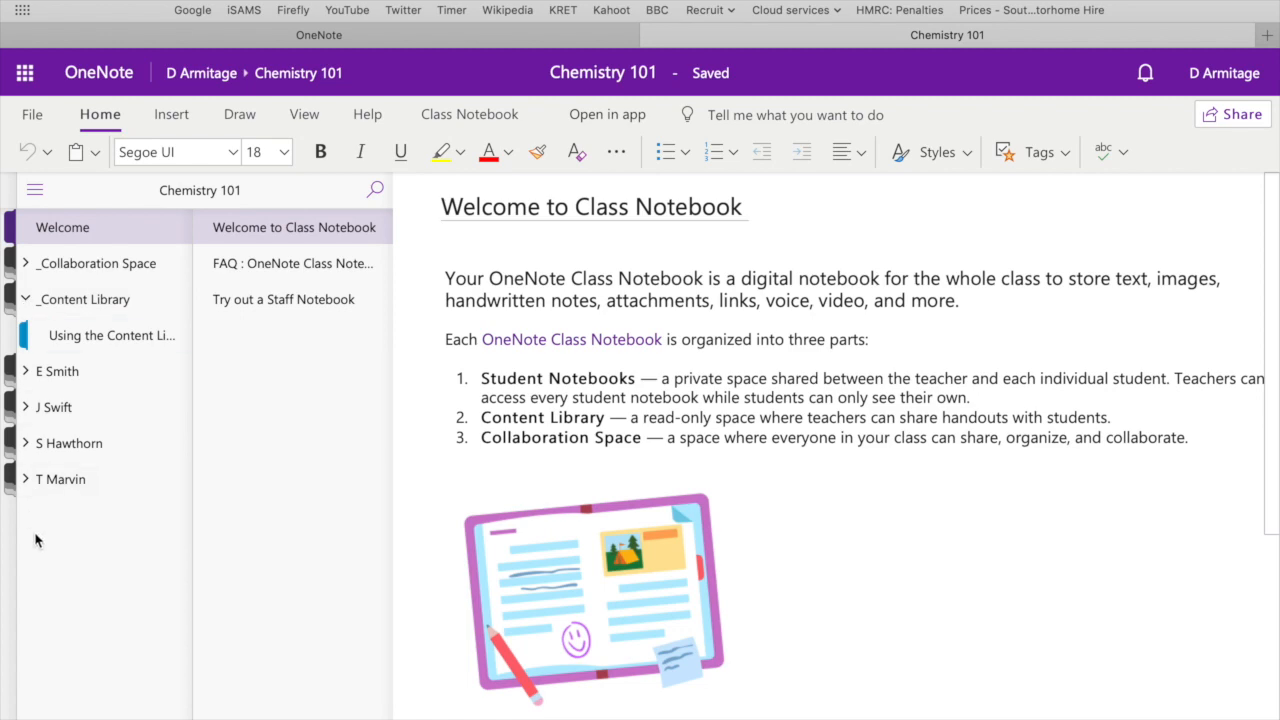
{"action": "left_click", "coordinate": [112, 336]}
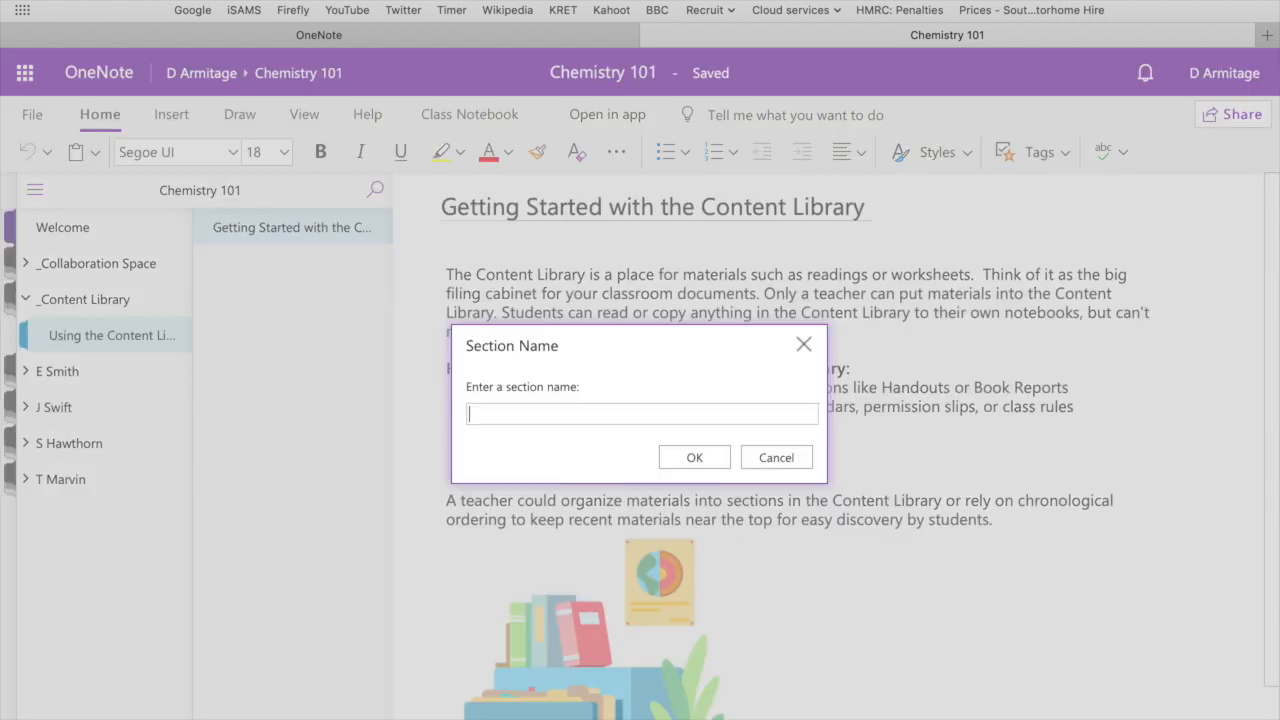
{"action": "type", "text": "Hand"}
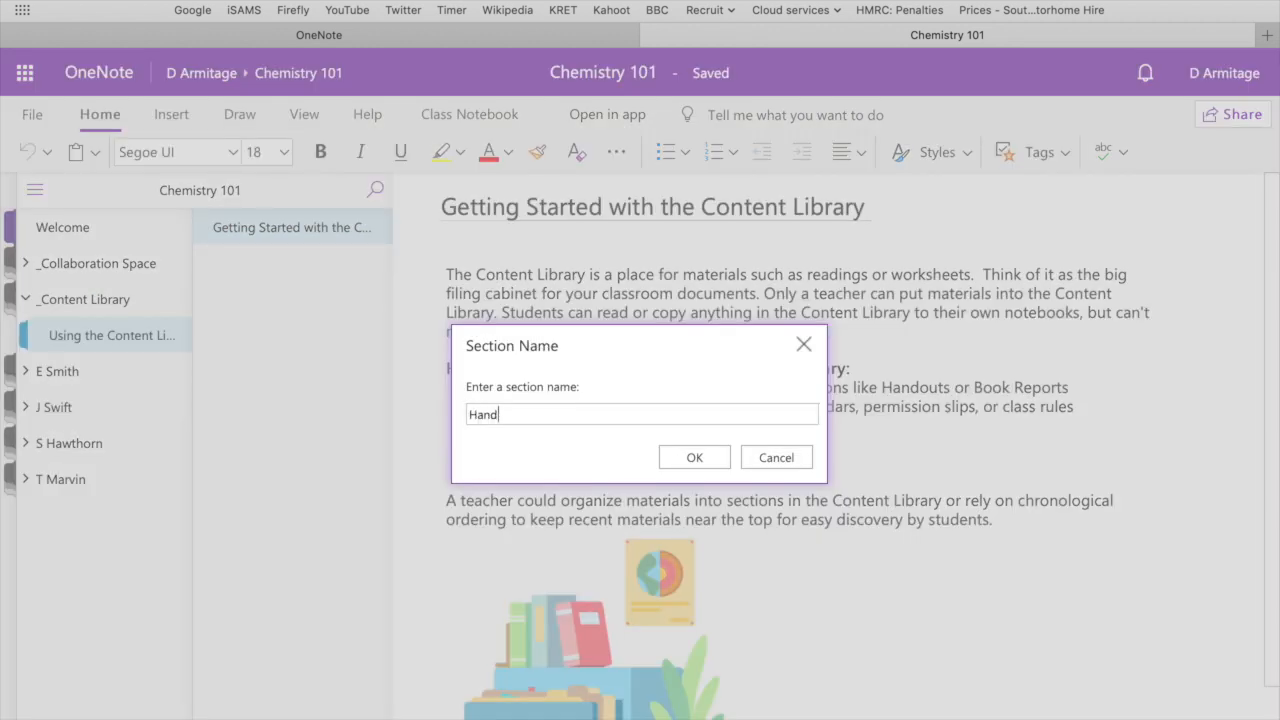
{"action": "type", "text": "outs"}
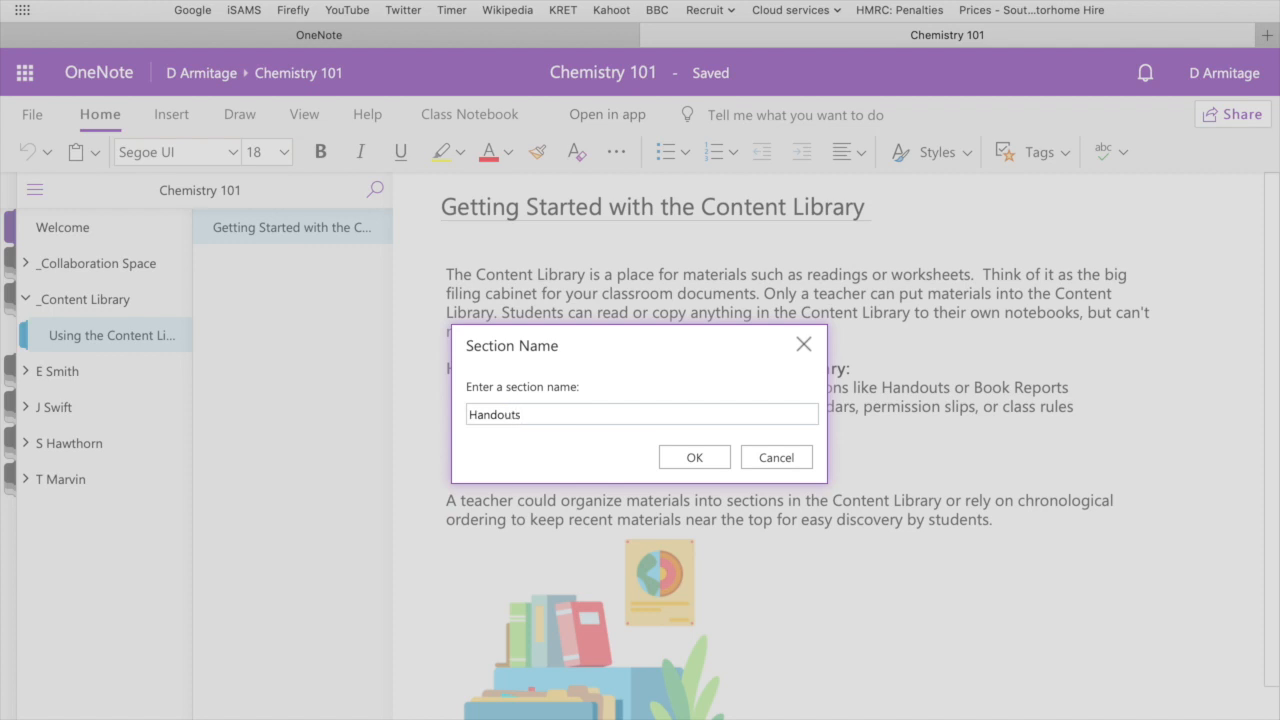
{"action": "left_click", "coordinate": [694, 456]}
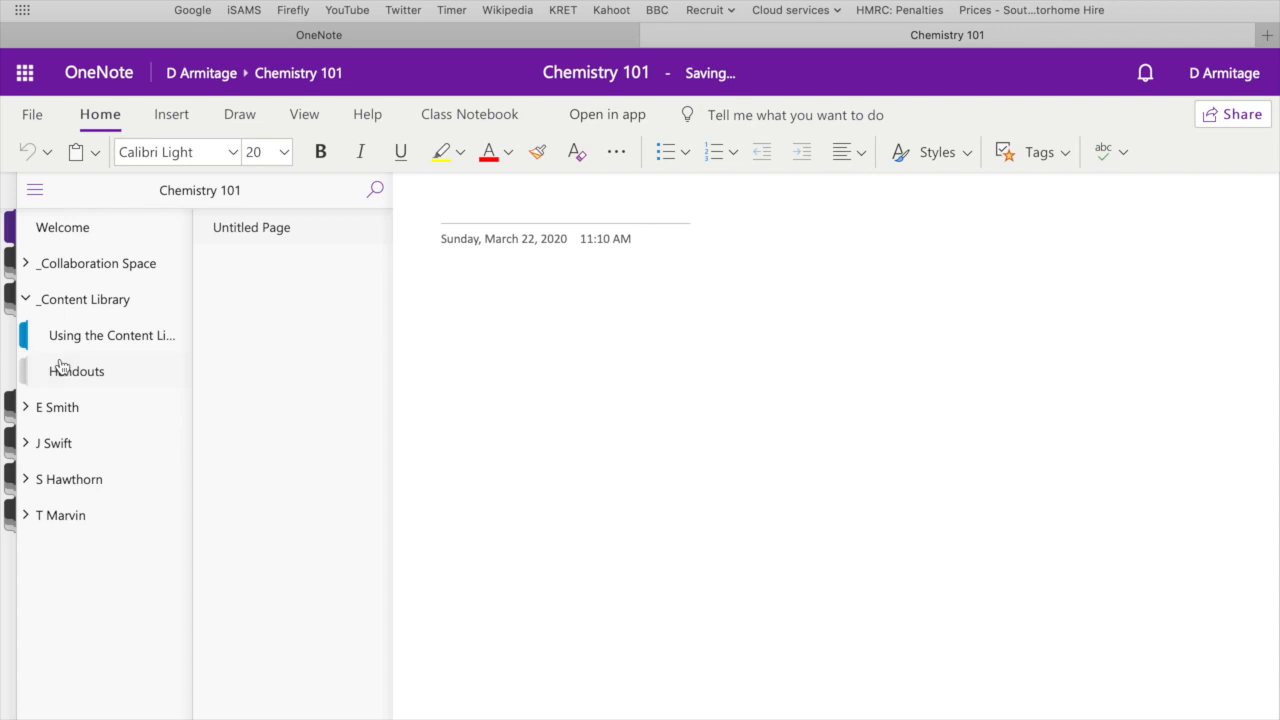
{"action": "mouse_move", "coordinate": [298, 324]}
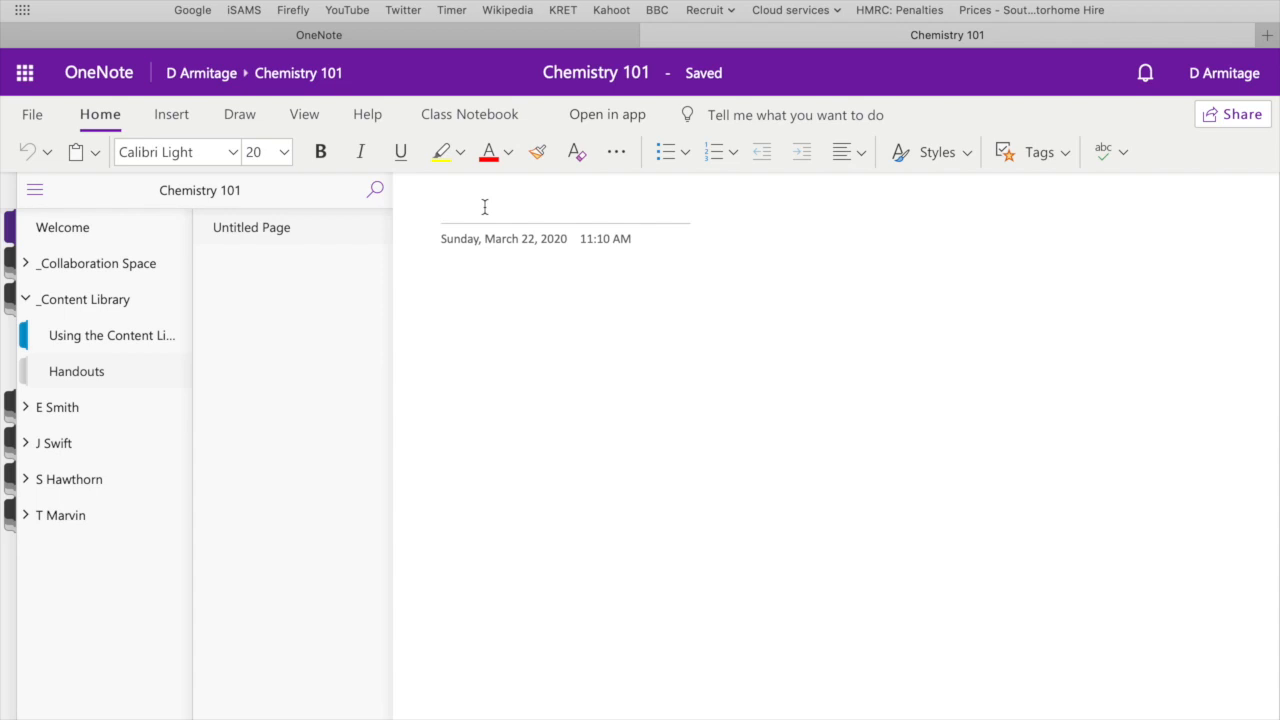
- Title the Handouts page 'Checklist for Transition Metals'
{"action": "type", "text": "Checklis"}
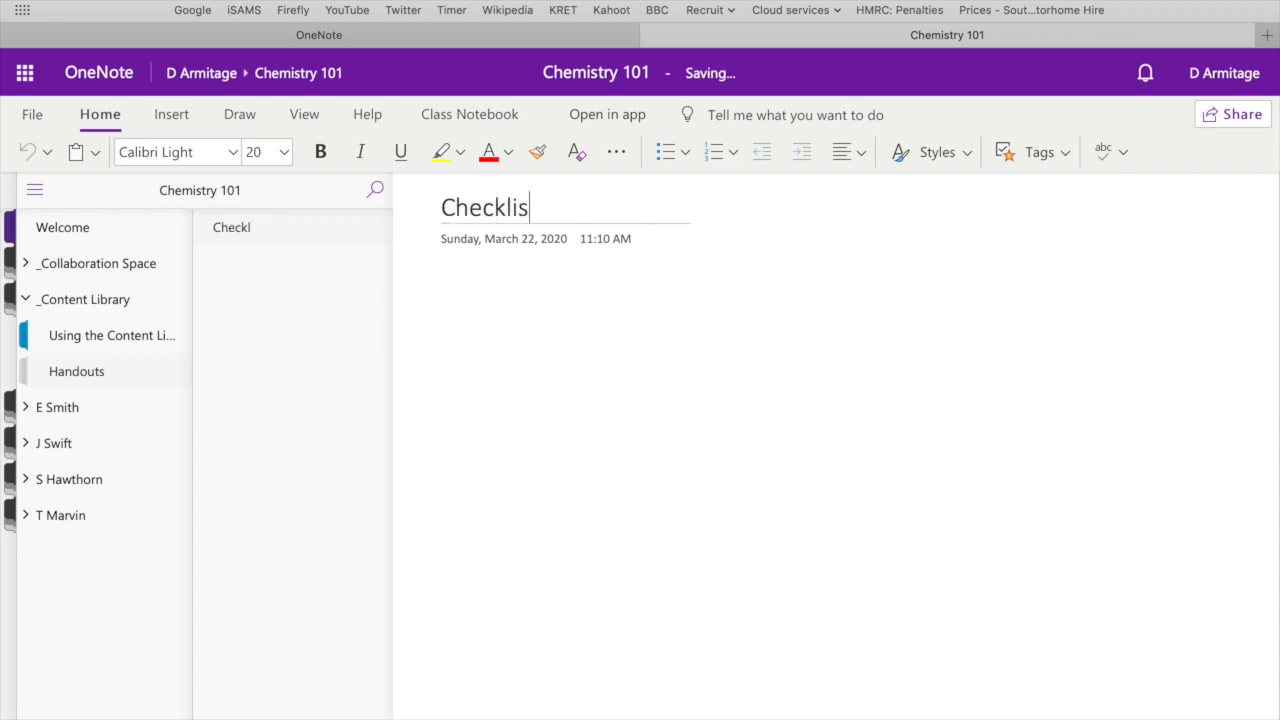
{"action": "type", "text": "t"}
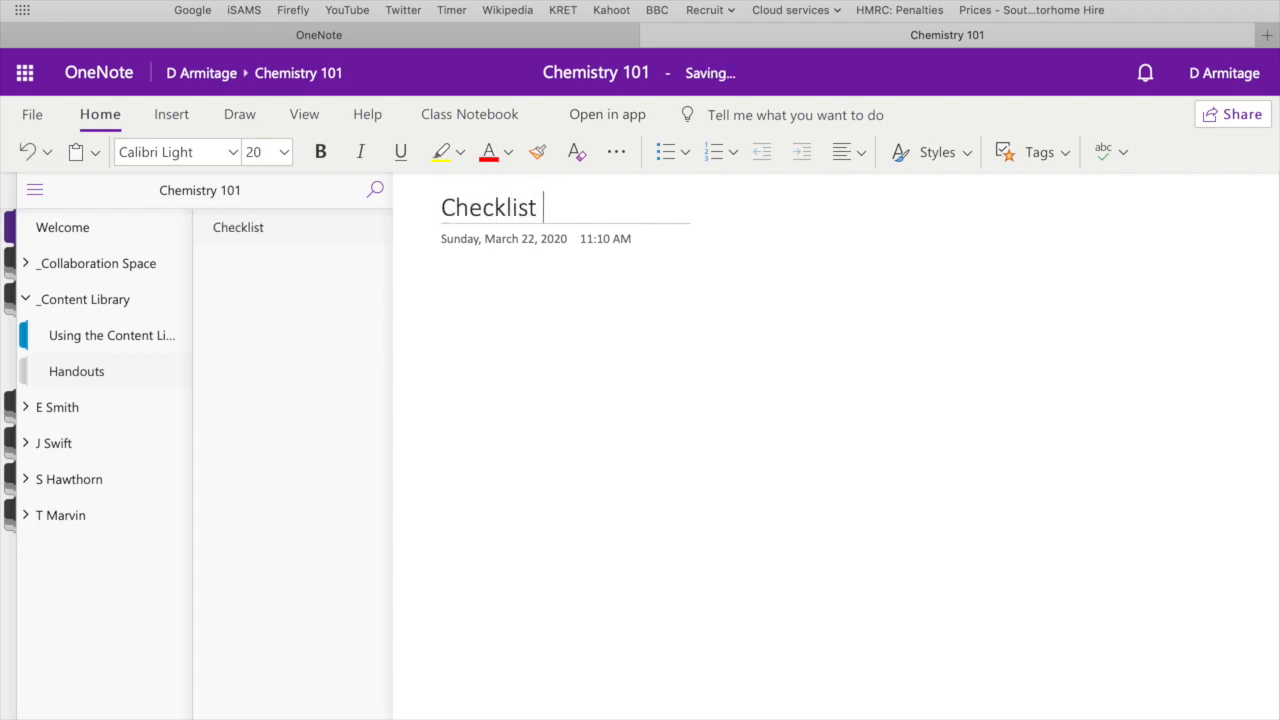
{"action": "type", "text": "for Tran"}
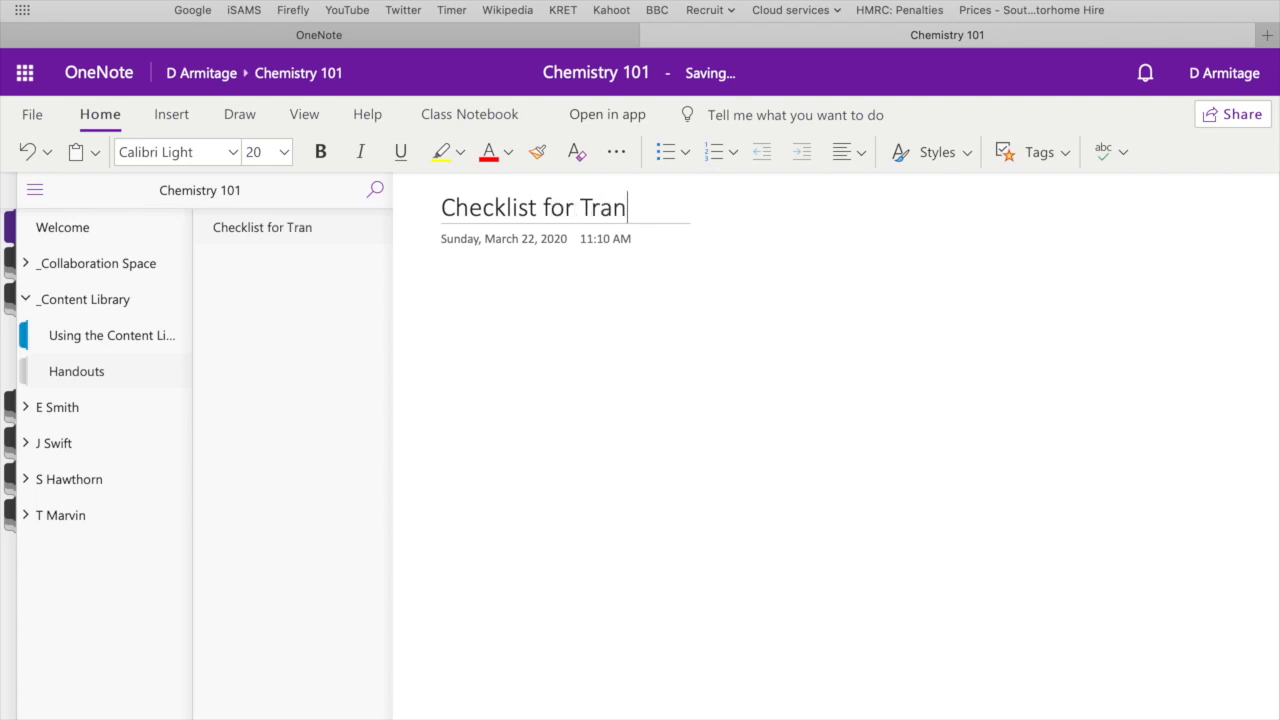
{"action": "type", "text": "sition Meta"}
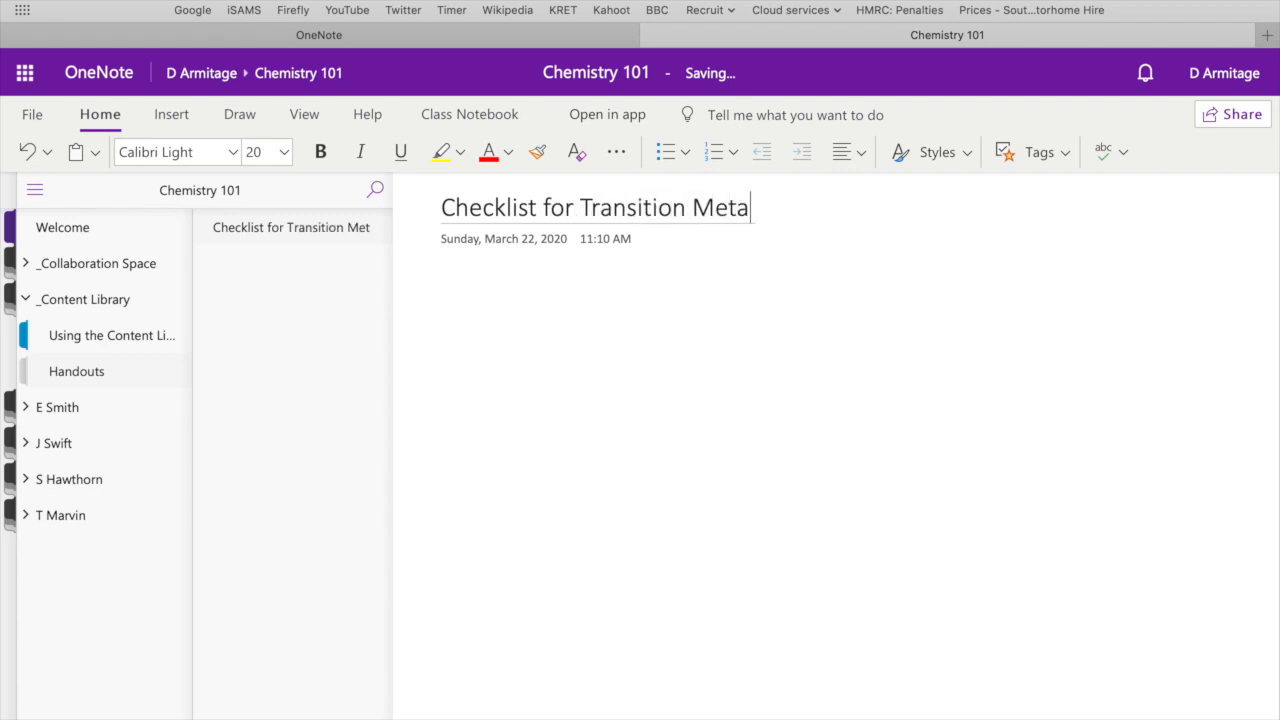
{"action": "type", "text": "ls"}
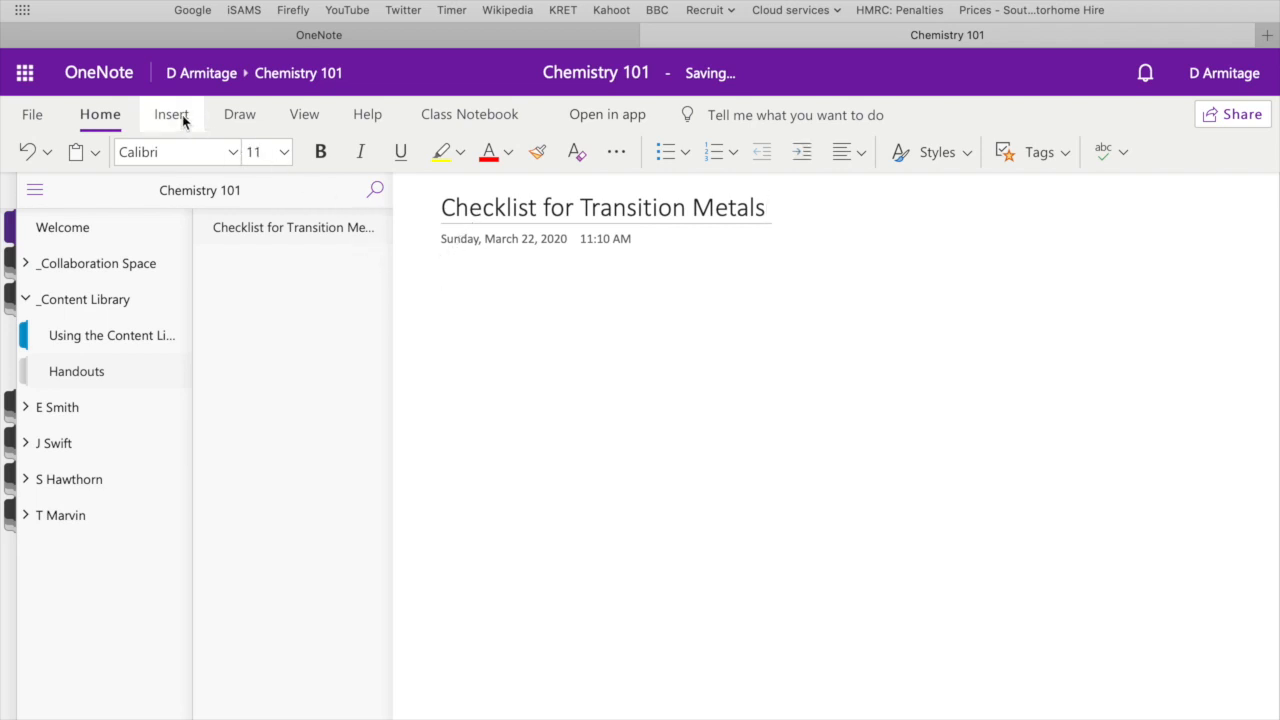
- Start inserting a file printout via Insert > File and browse for the document
{"action": "left_click", "coordinate": [170, 112]}
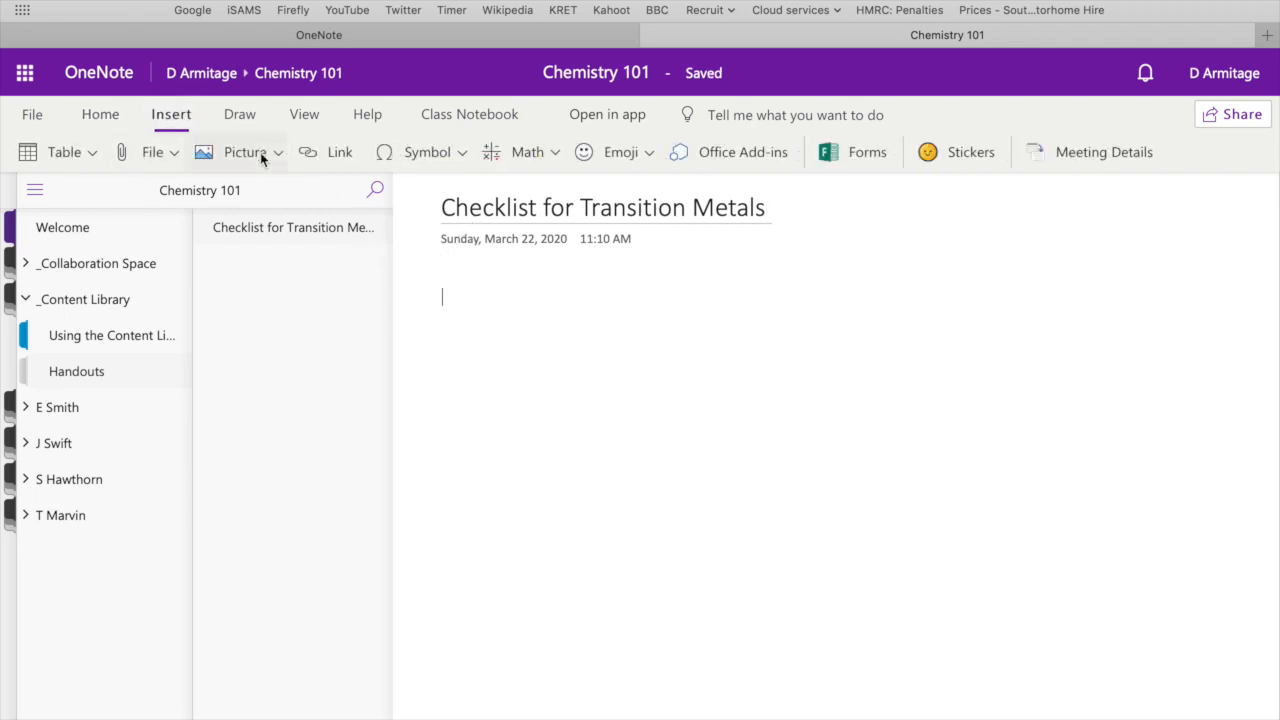
{"action": "mouse_move", "coordinate": [152, 152]}
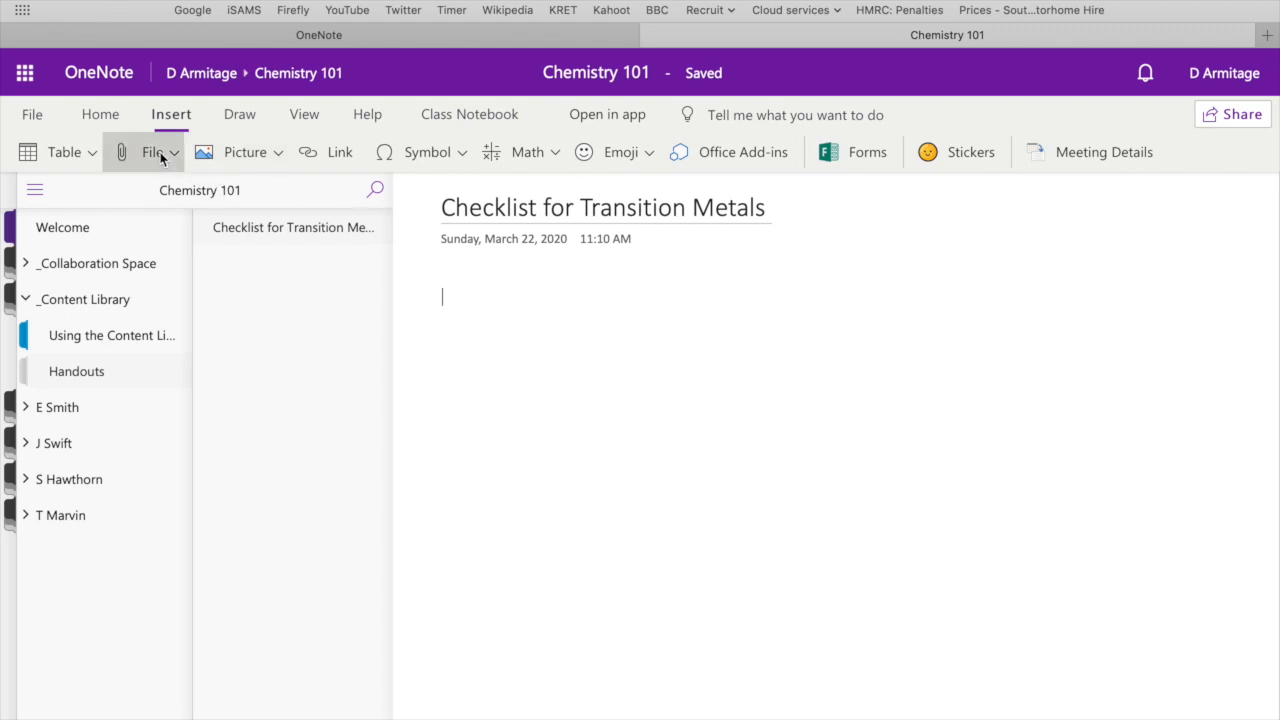
{"action": "left_click", "coordinate": [152, 152]}
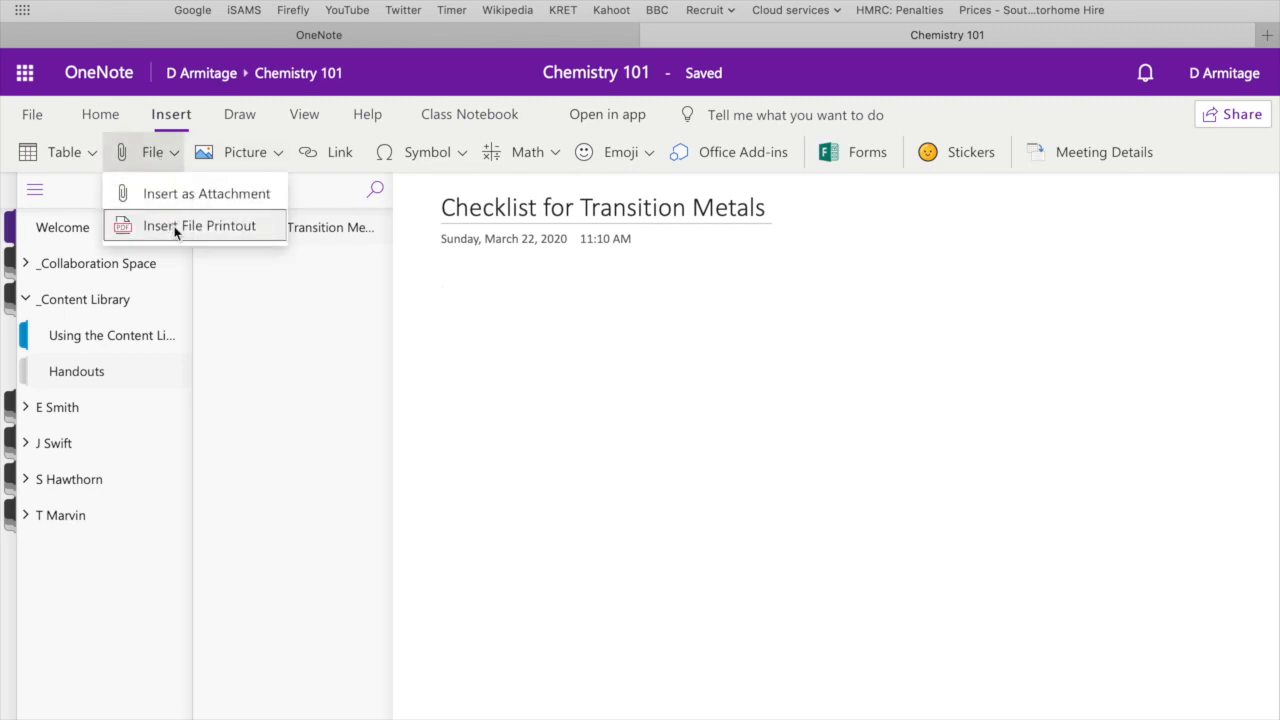
{"action": "left_click", "coordinate": [200, 224]}
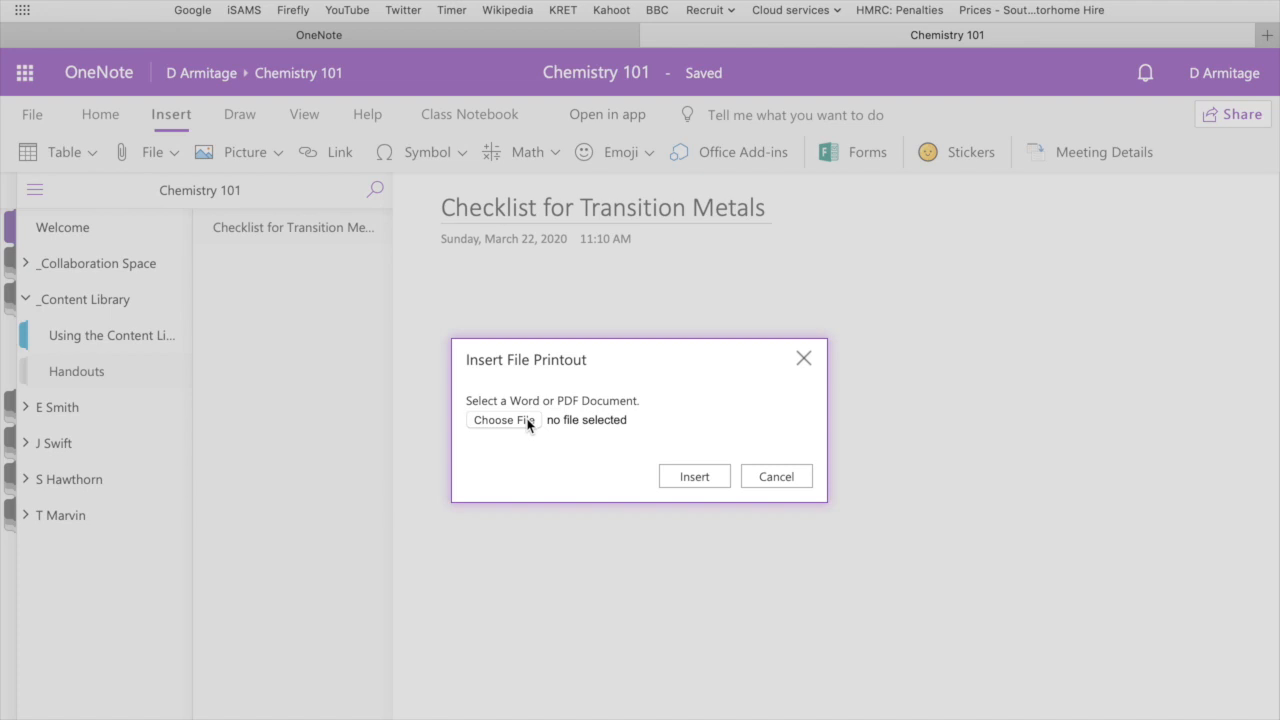
{"action": "left_click", "coordinate": [504, 420]}
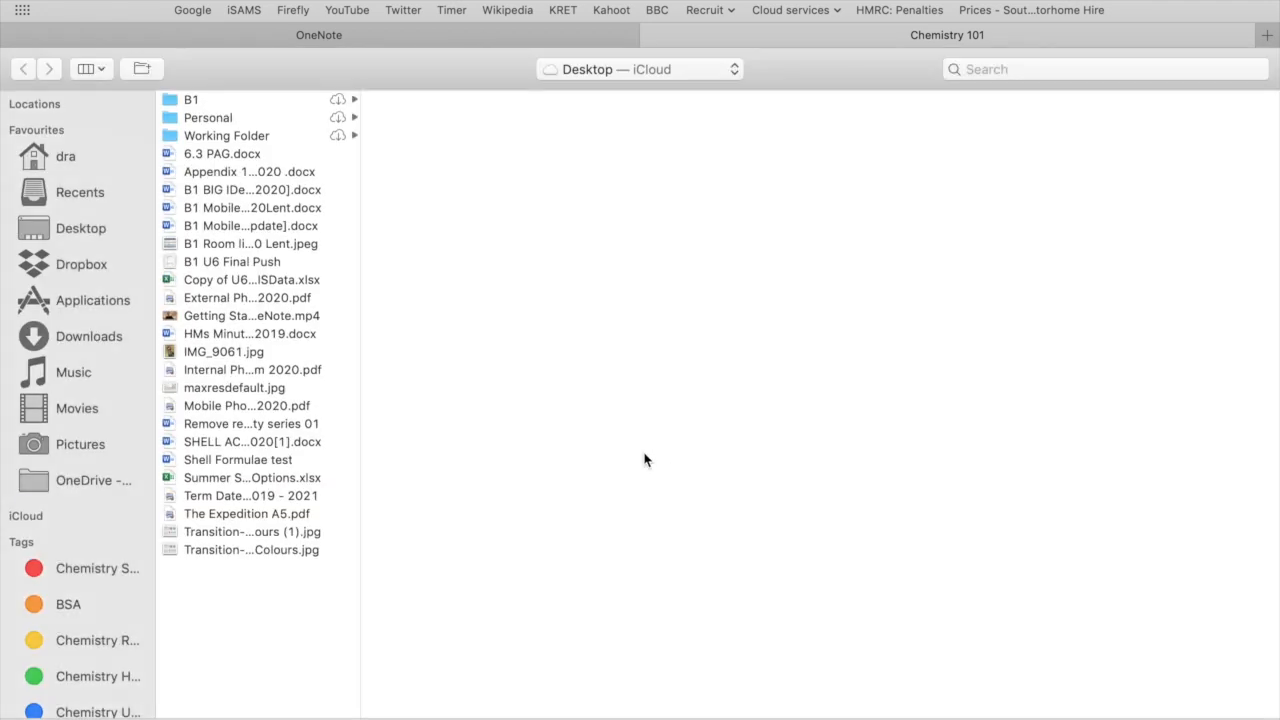
{"action": "mouse_move", "coordinate": [80, 220]}
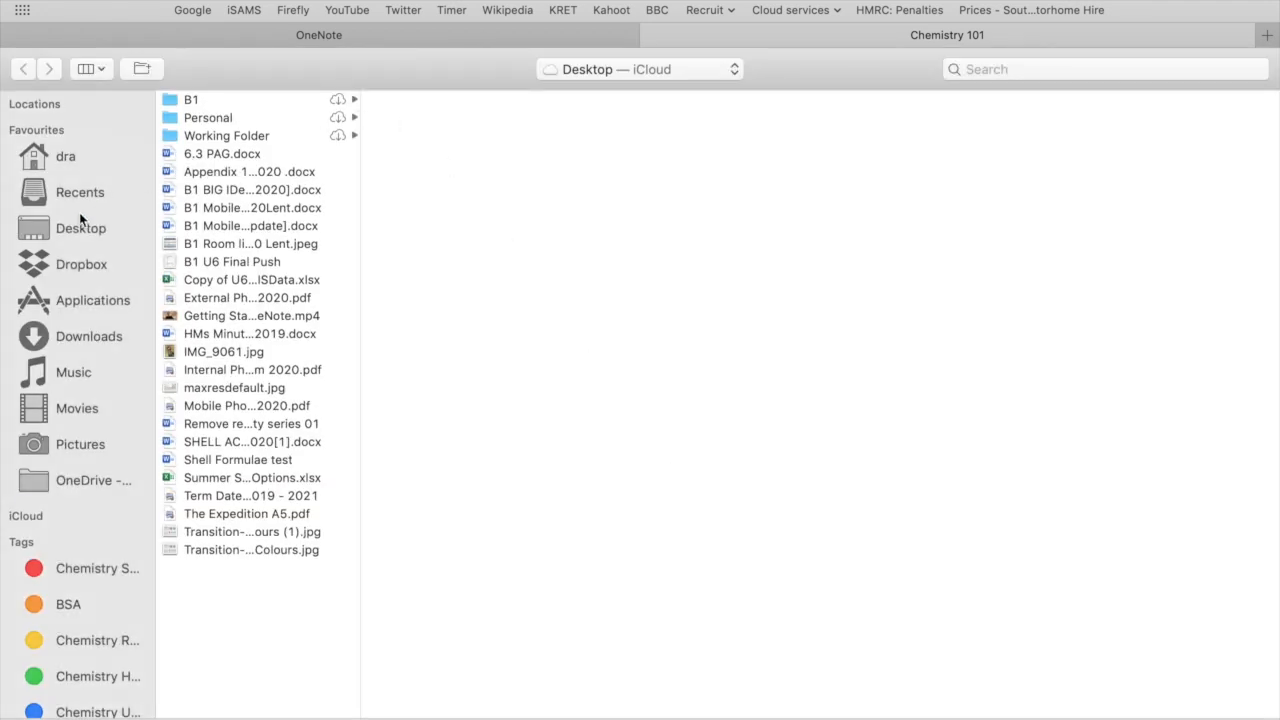
- Choose 24 Check TransitionMetals.pdf from OneDrive > Chemistry > 13 U6th > U6 Revision Checklists
{"action": "left_click", "coordinate": [94, 480]}
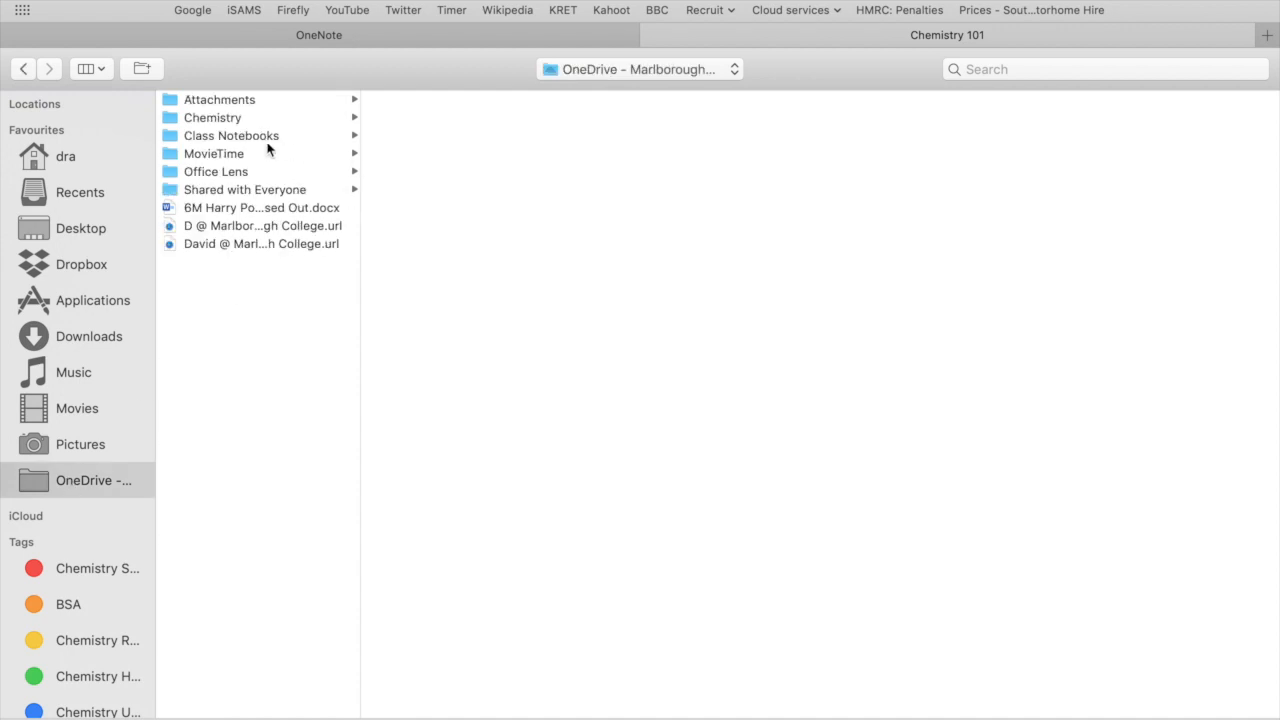
{"action": "left_click", "coordinate": [212, 116]}
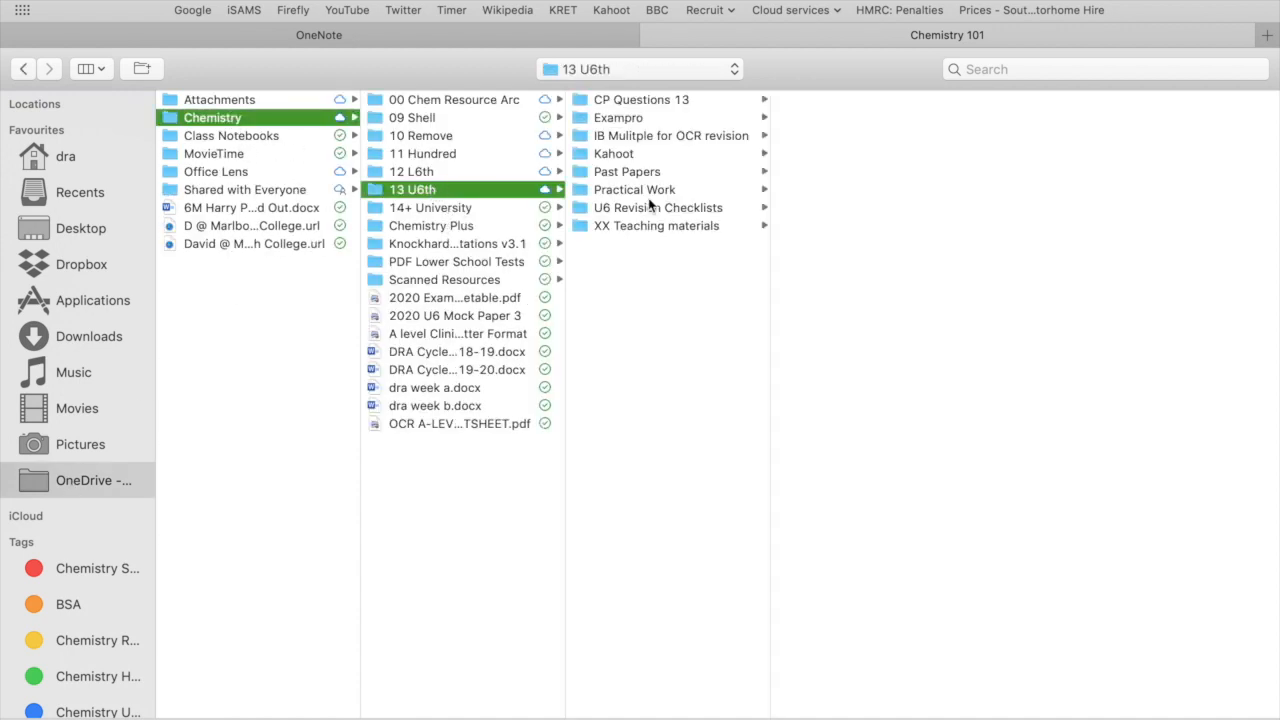
{"action": "left_click", "coordinate": [658, 206]}
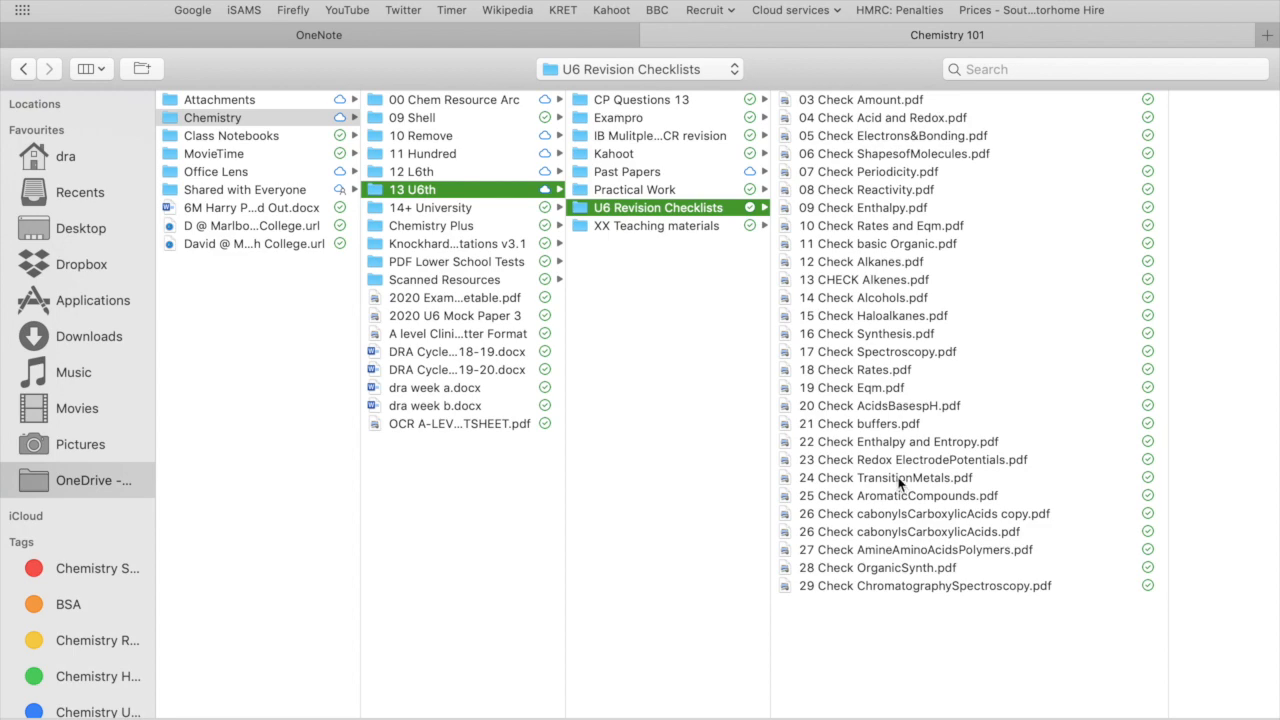
{"action": "left_click", "coordinate": [884, 476]}
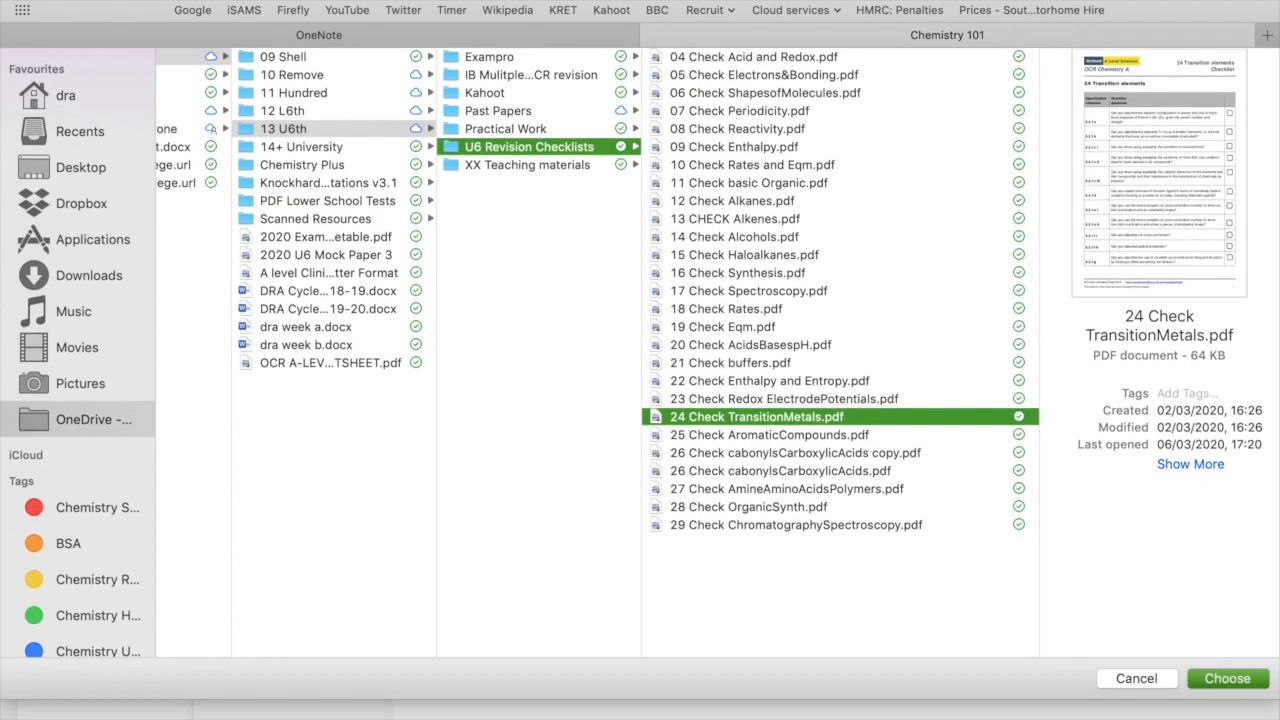
{"action": "left_click", "coordinate": [1226, 678]}
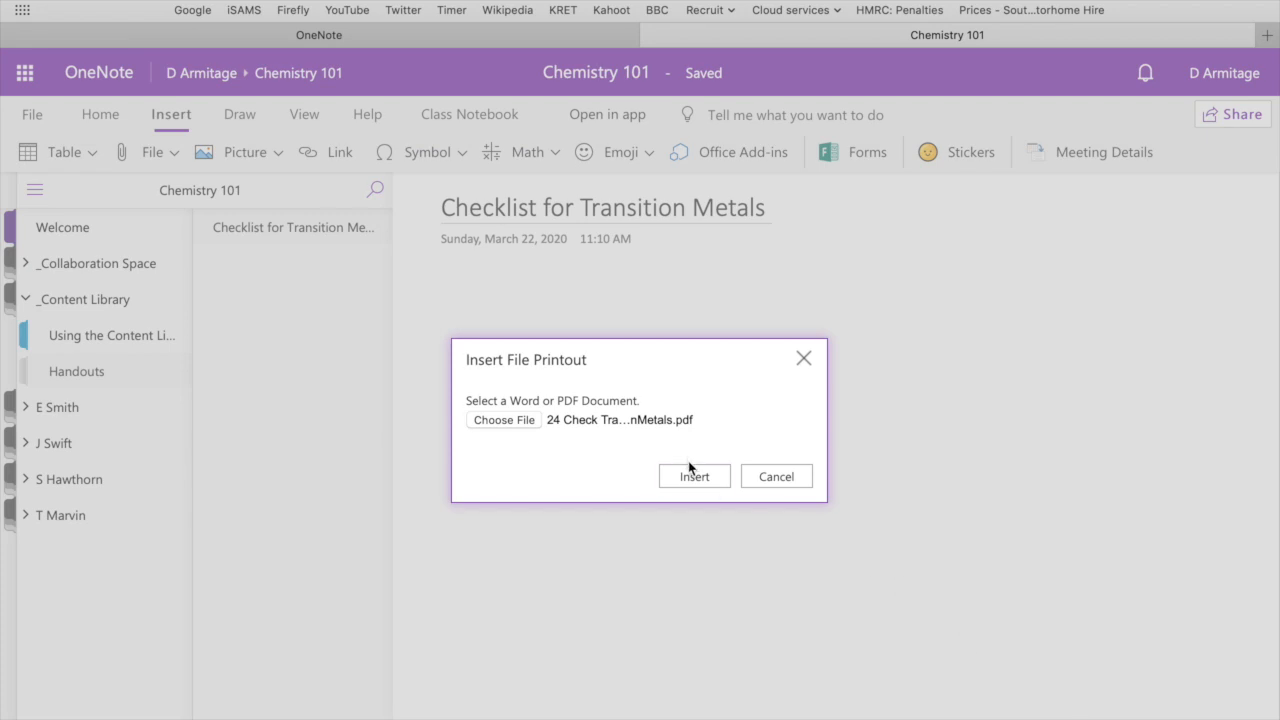
- Insert the transition metals PDF as a printout onto the page
{"action": "left_click", "coordinate": [694, 476]}
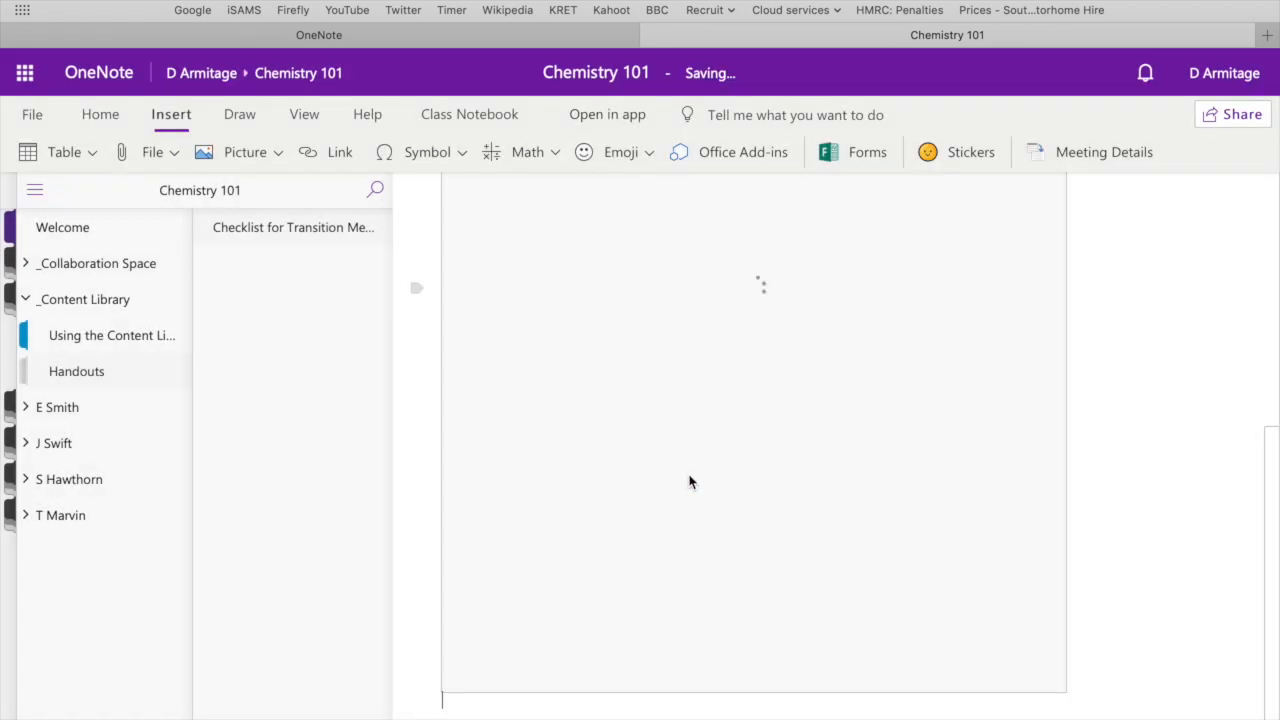
{"action": "left_click", "coordinate": [244, 152]}
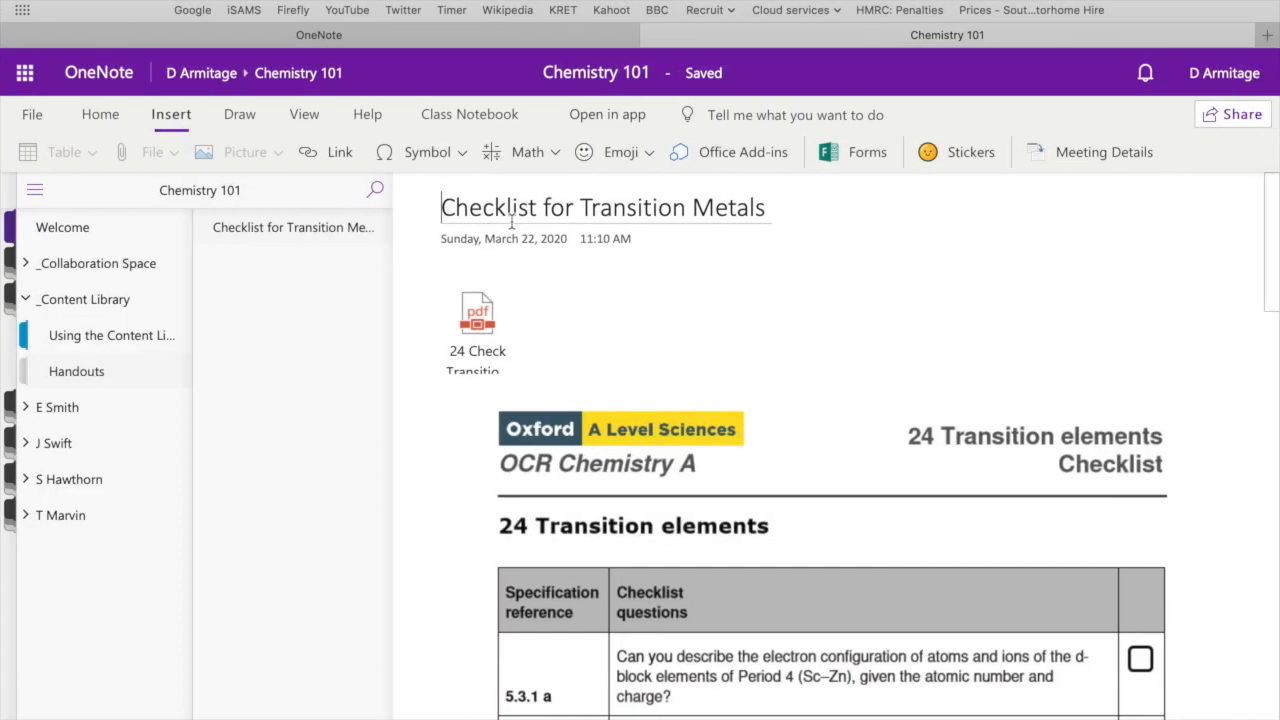
{"action": "mouse_move", "coordinate": [298, 72]}
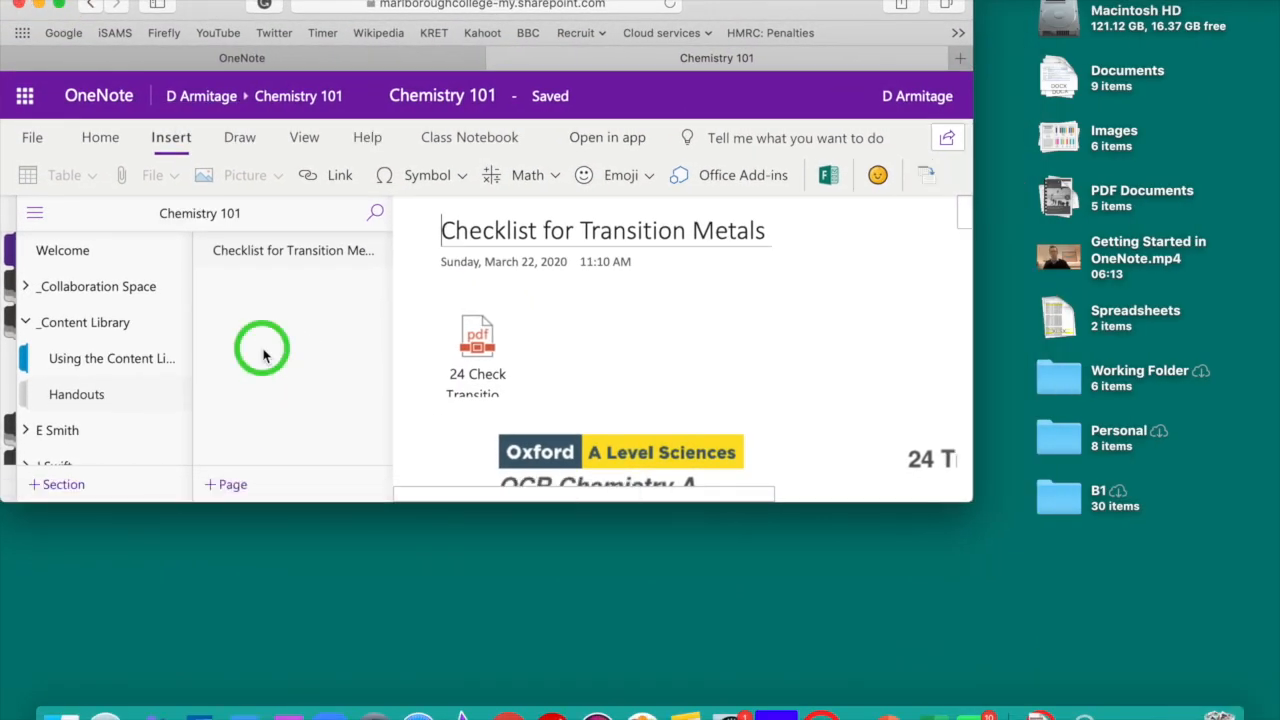
- Add a second page to Handouts and switch to Finder for the checklist file
{"action": "left_click", "coordinate": [224, 484]}
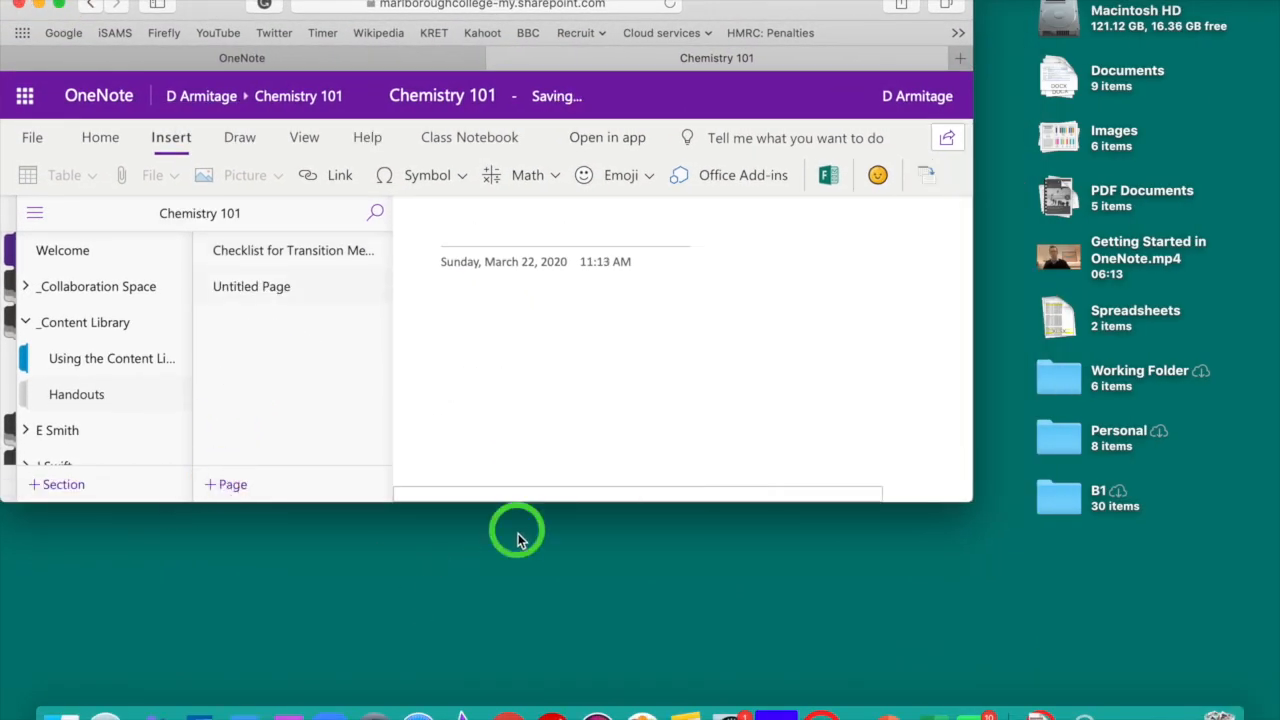
{"action": "left_click", "coordinate": [564, 230]}
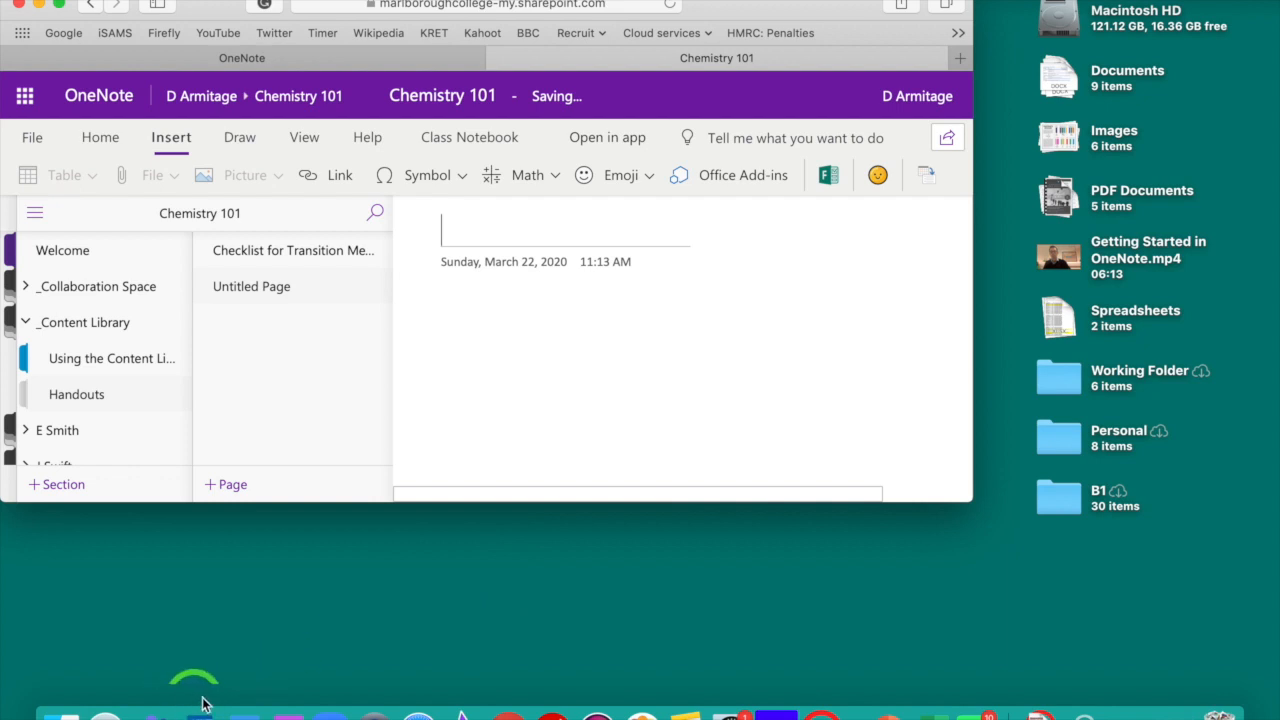
{"action": "mouse_move", "coordinate": [64, 696]}
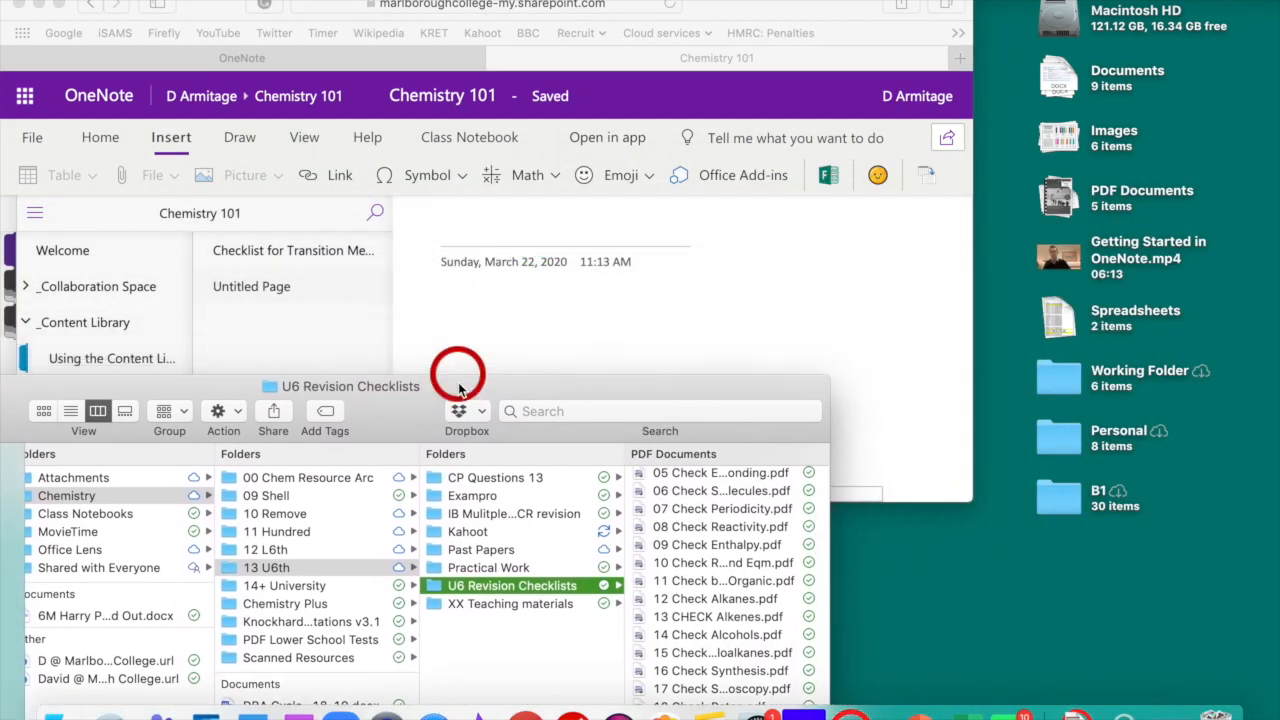
- Drag 24 Check TransitionMetals.pdf from Finder onto the new page as an attachment
{"action": "scroll", "scroll_direction": "down", "scroll_amount": 3}
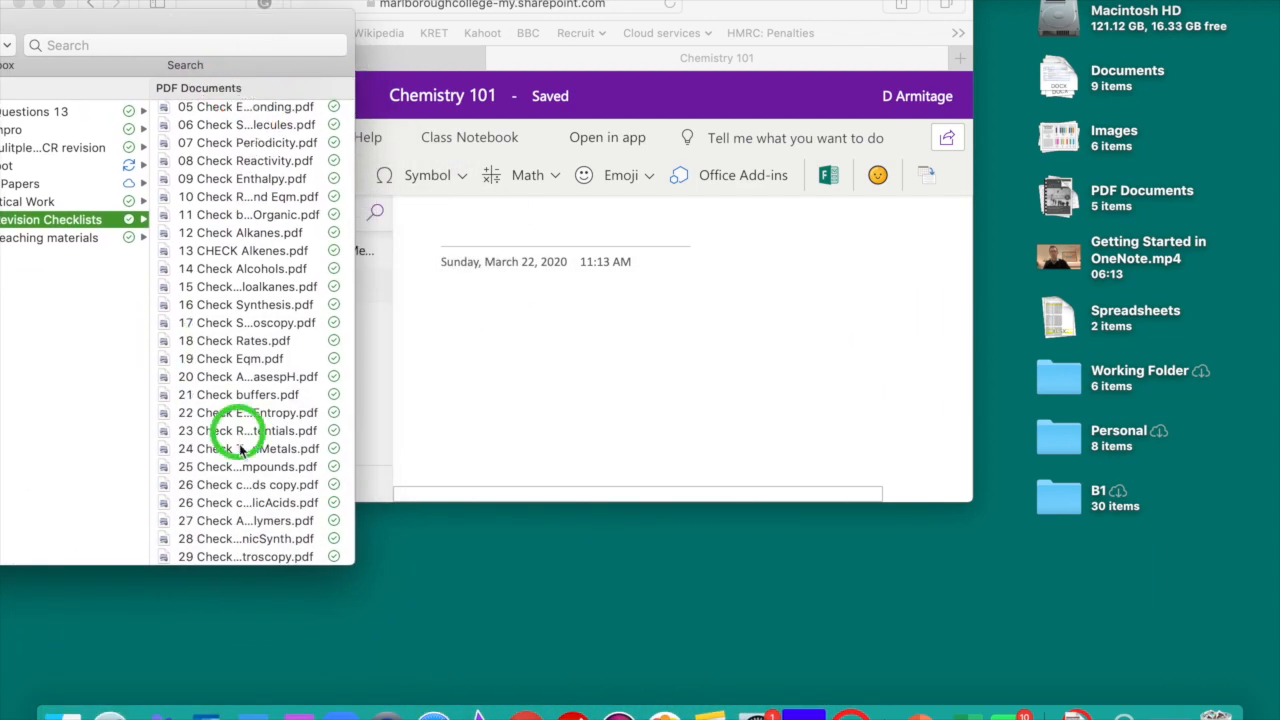
{"action": "left_click_drag", "start_coordinate": [248, 448], "coordinate": [536, 324]}
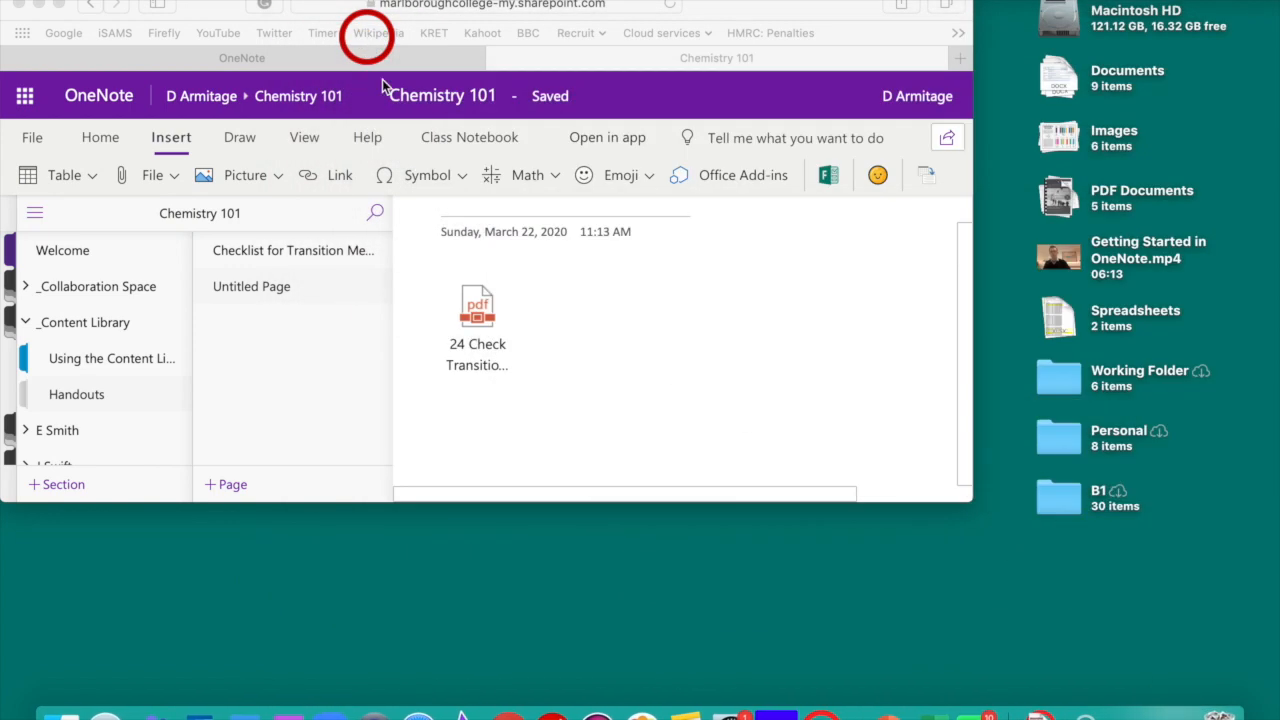
{"action": "left_click", "coordinate": [476, 310]}
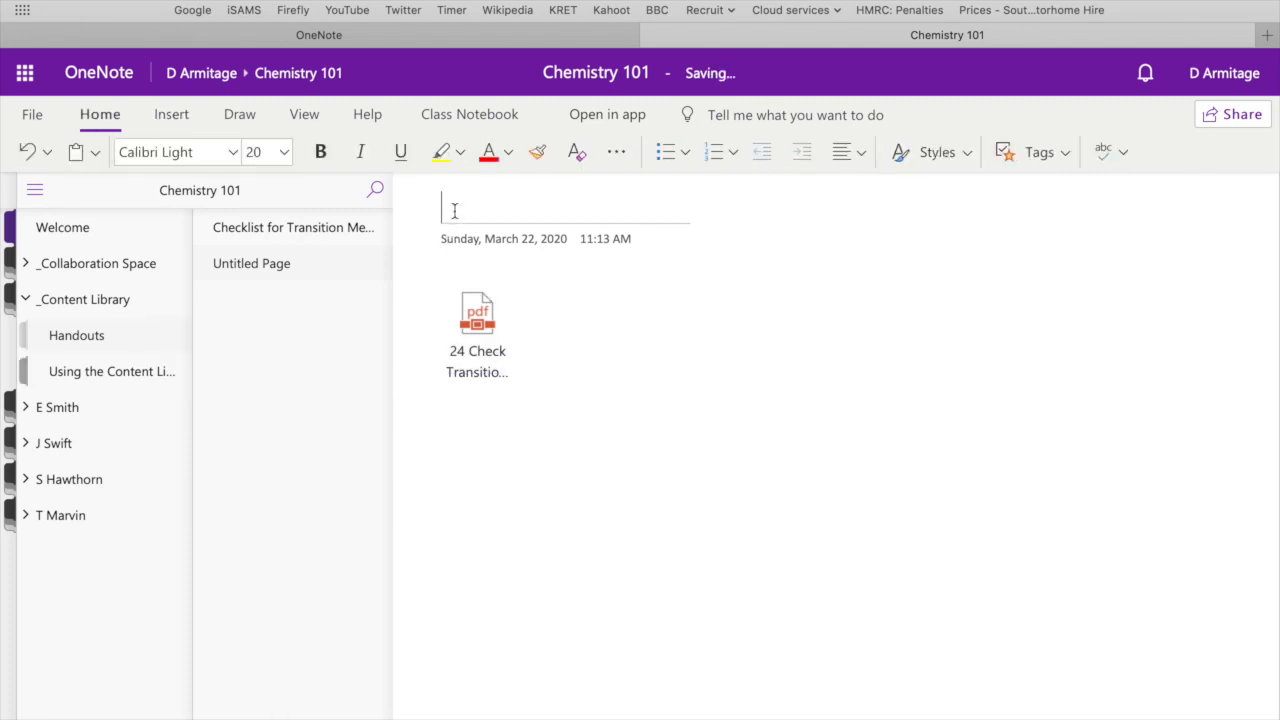
- Title the second page 'Checklist for Transition Metals'
{"action": "type", "text": "Checkli"}
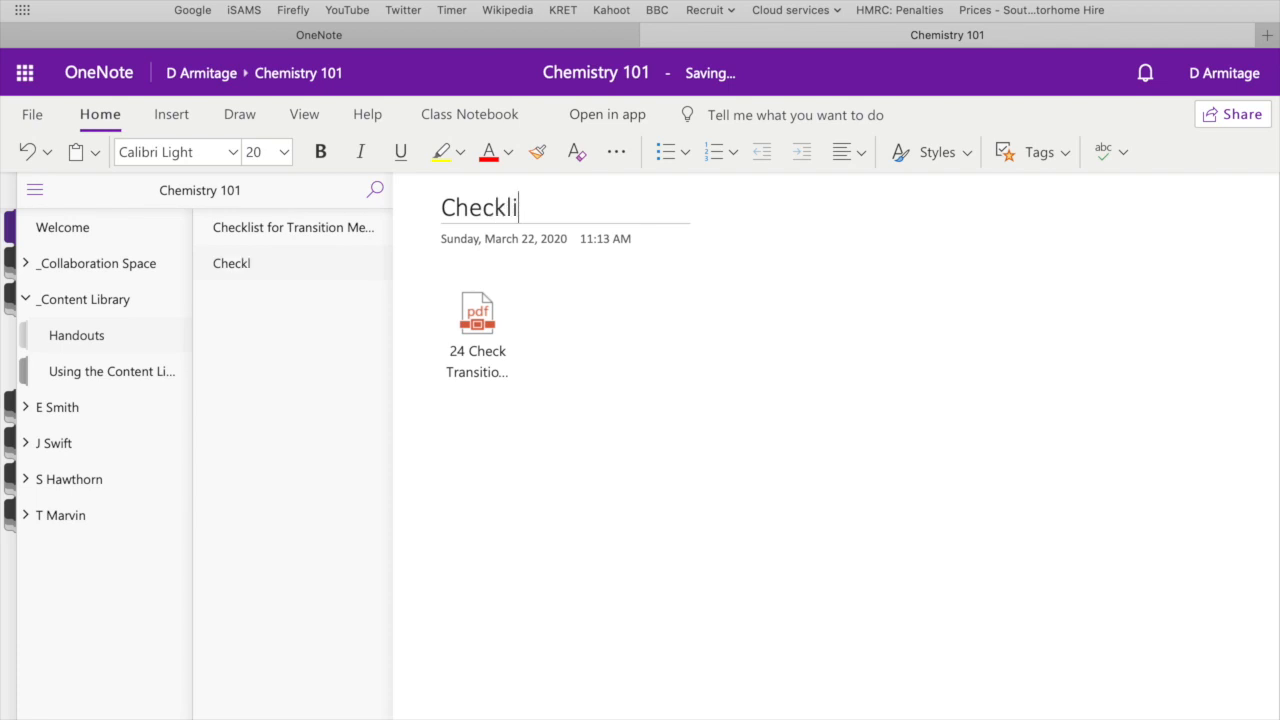
{"action": "type", "text": "st for Tra"}
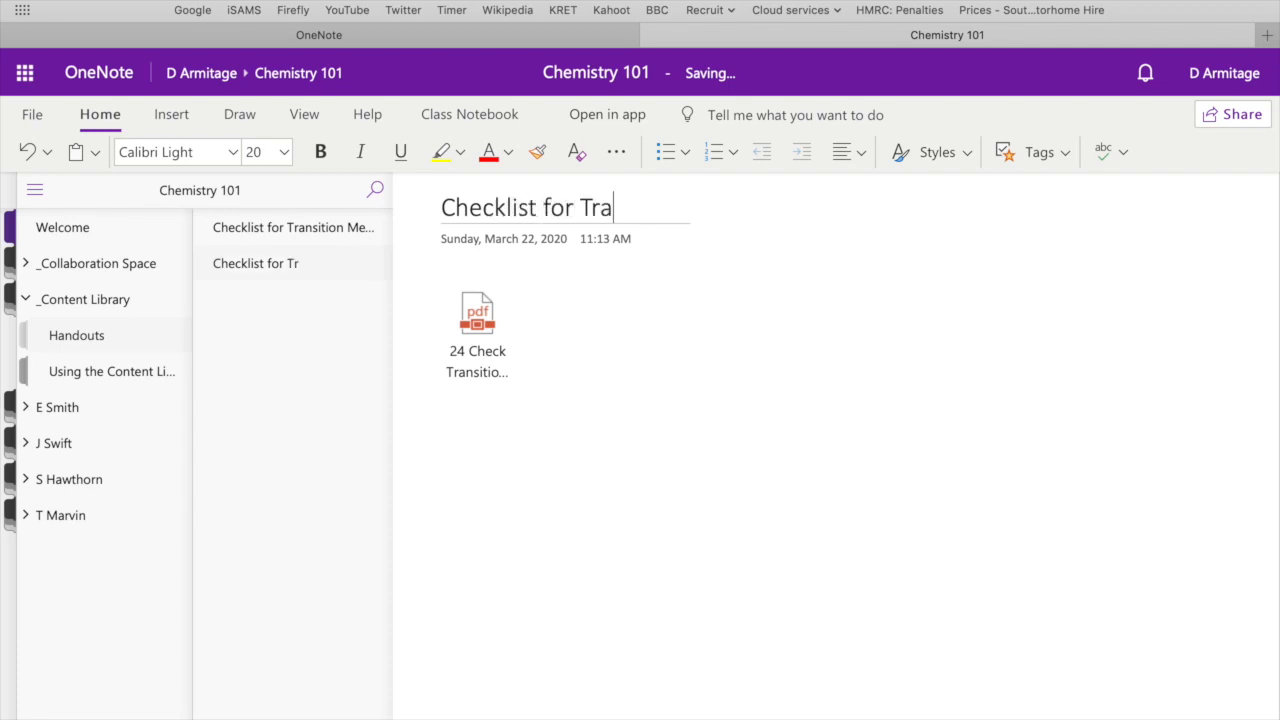
{"action": "type", "text": "nsition Me"}
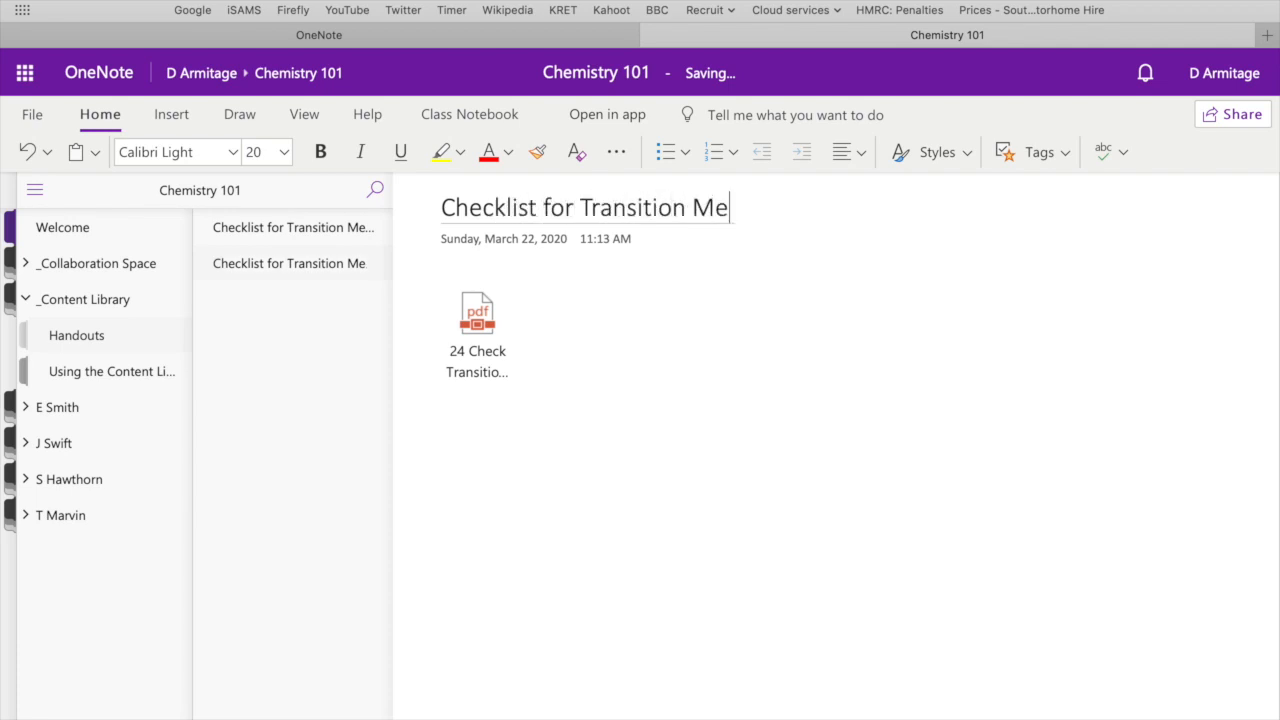
{"action": "type", "text": "tals"}
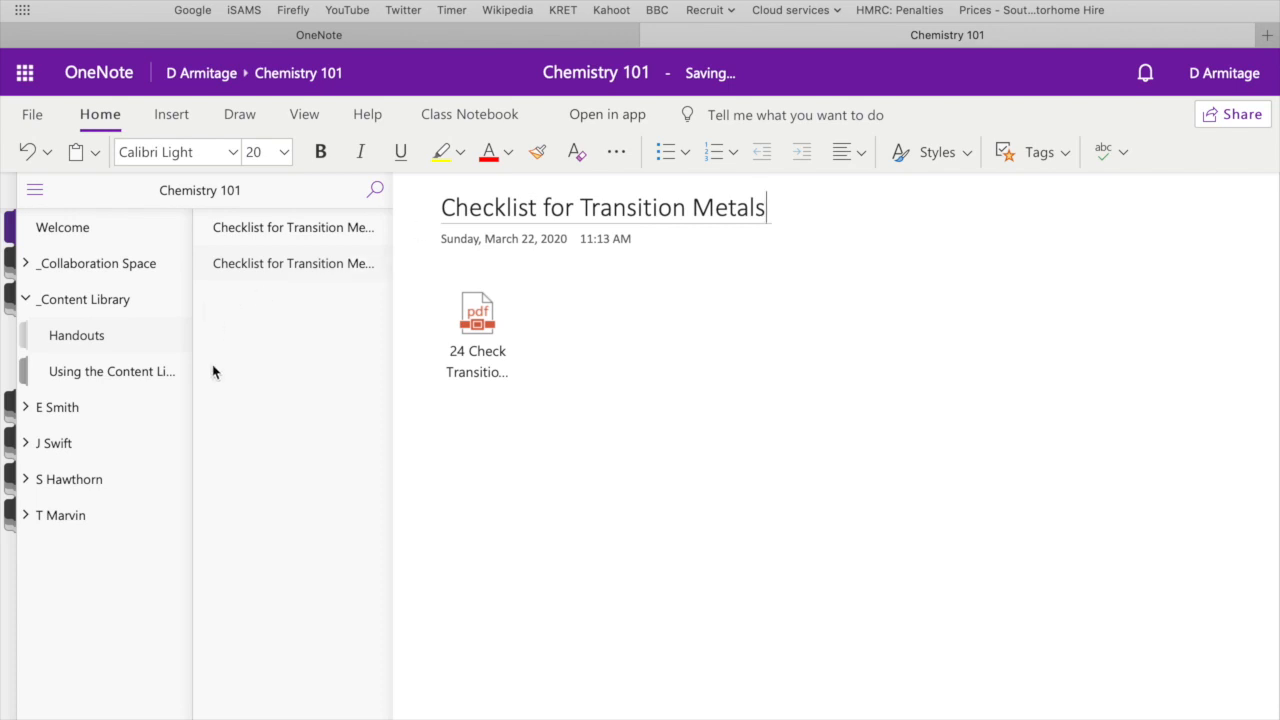